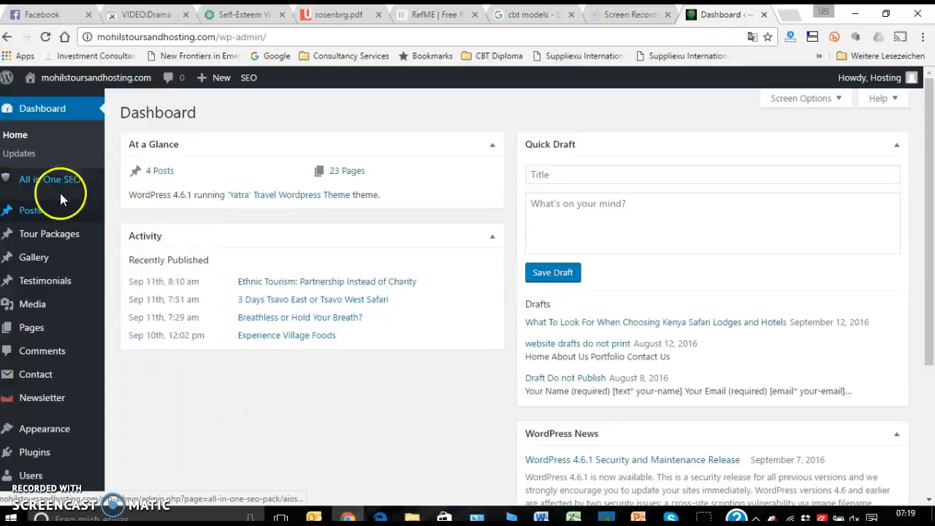
pyautogui.moveTo(31, 210)
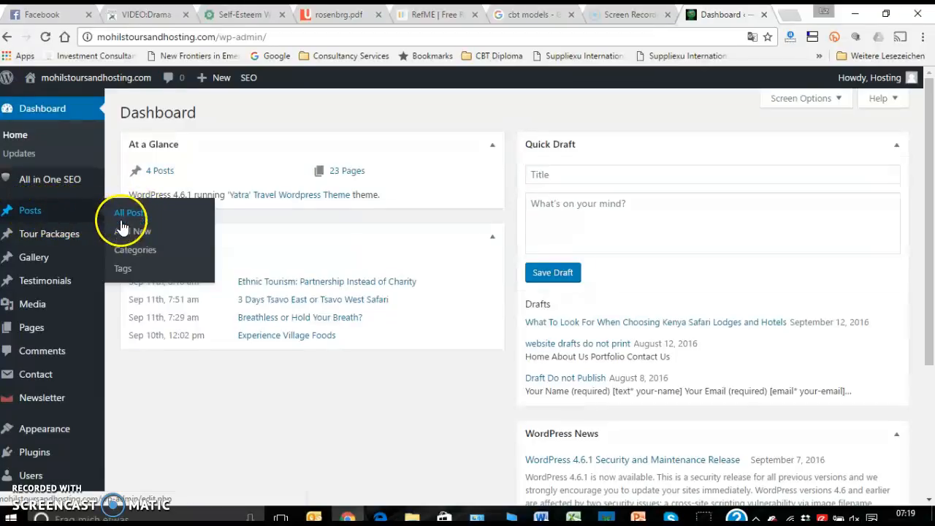
pyautogui.moveTo(122, 263)
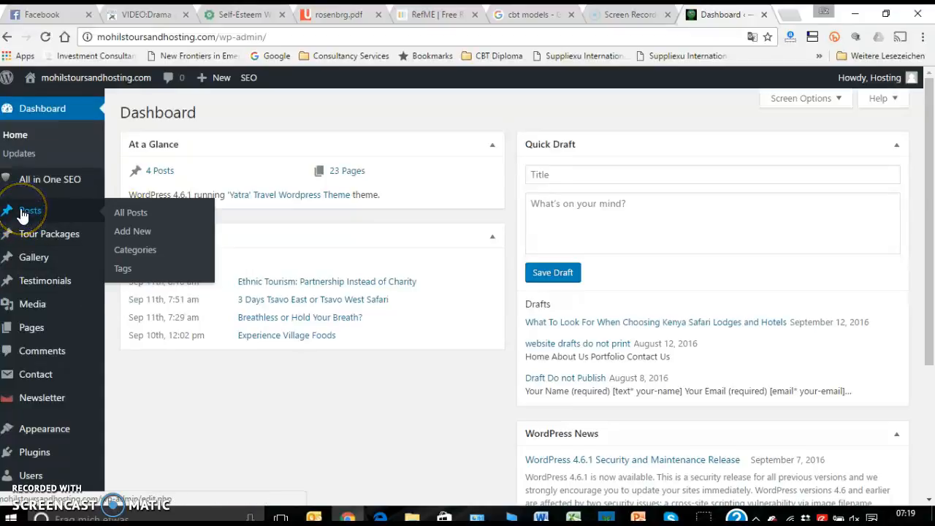
# Go to the Posts list from the Dashboard sidebar
pyautogui.click(130, 212)
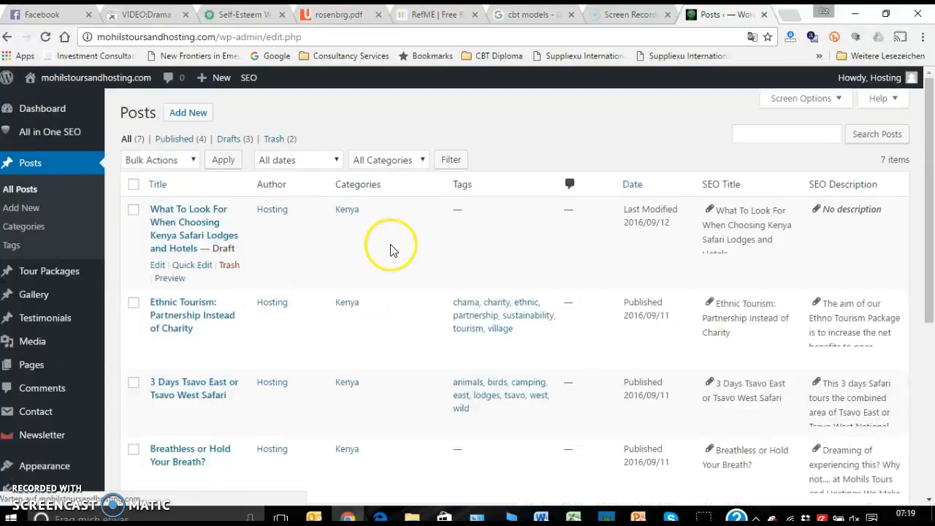
pyautogui.moveTo(80, 213)
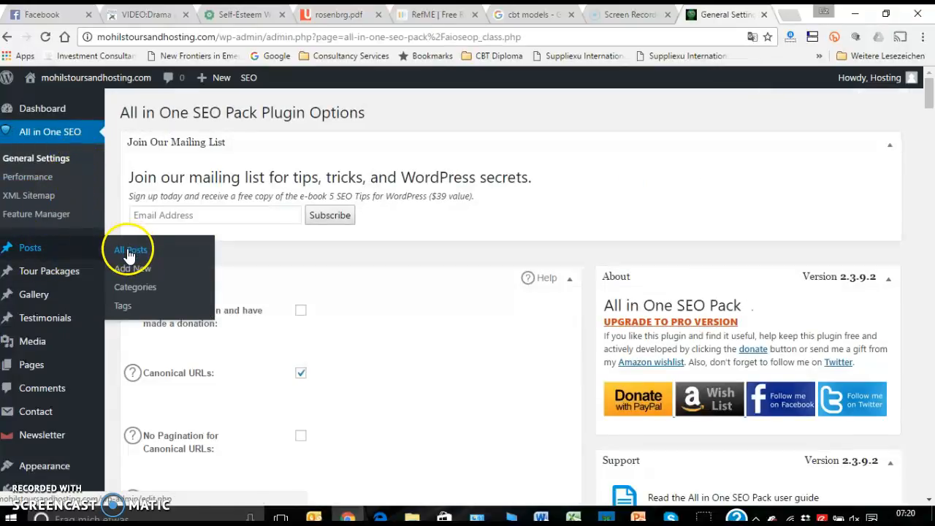
pyautogui.moveTo(124, 286)
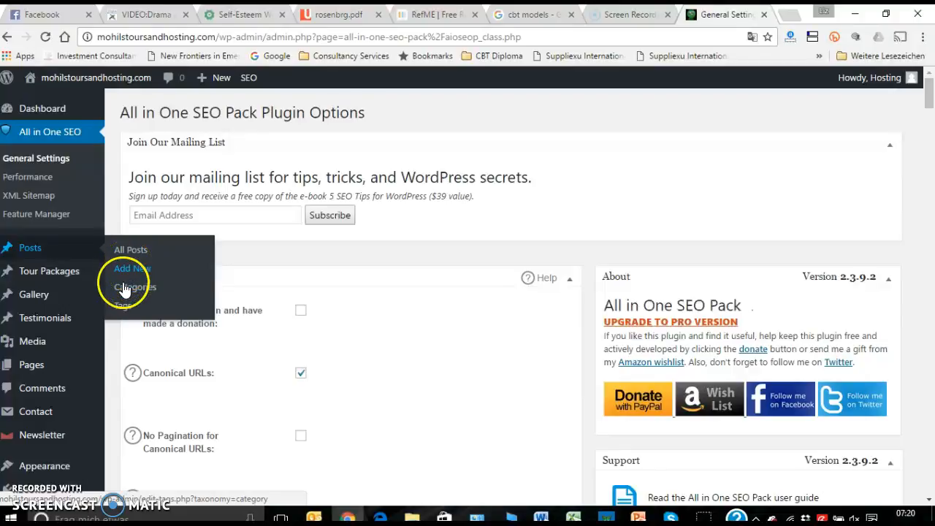
pyautogui.moveTo(122, 305)
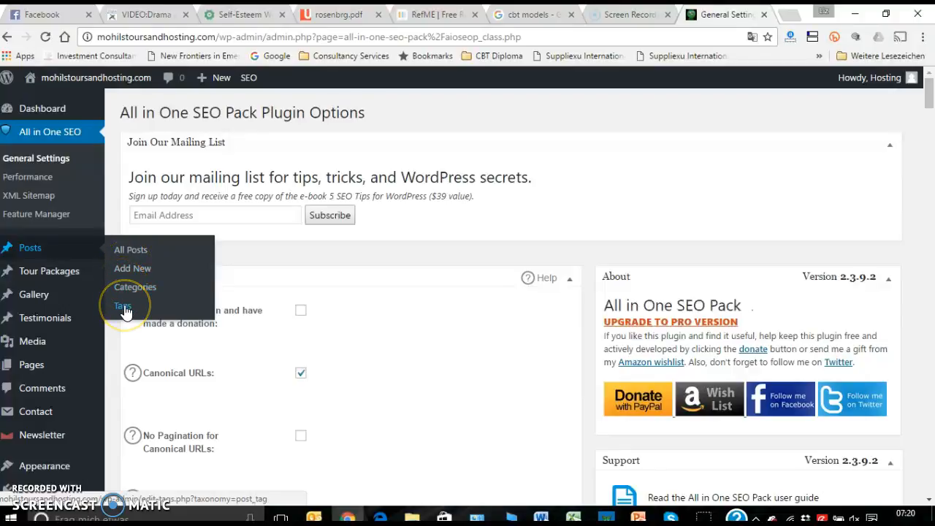
pyautogui.moveTo(31, 249)
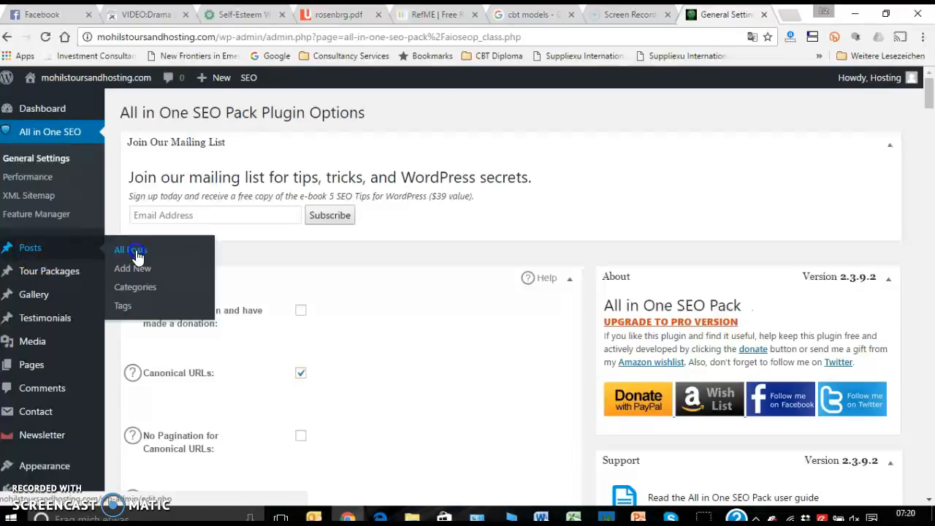
# Show All Posts and scroll through the seven entries, including two drafts without SEO fields
pyautogui.click(130, 250)
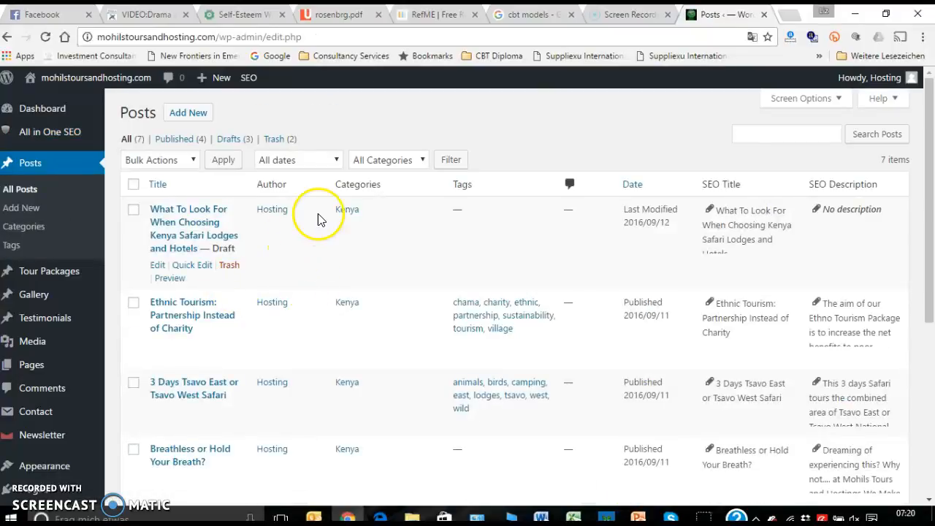
pyautogui.scroll(-3)
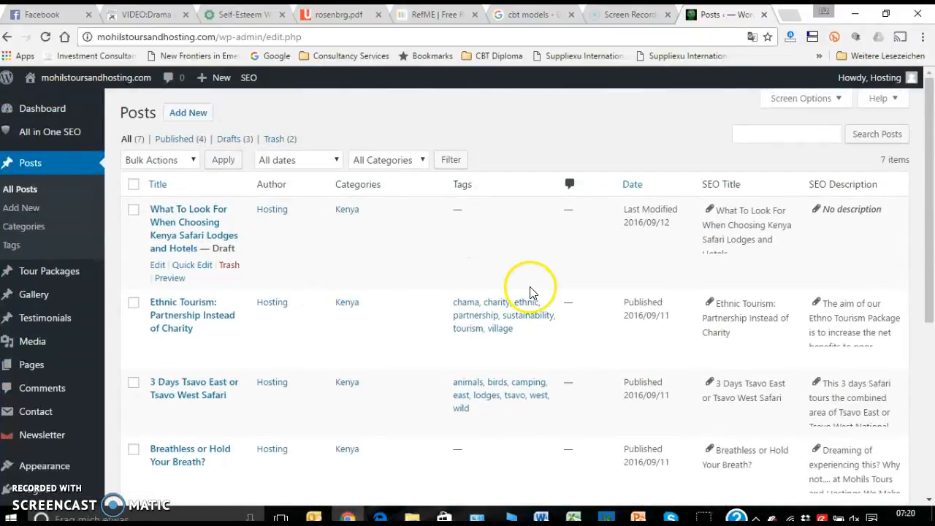
pyautogui.scroll(-3)
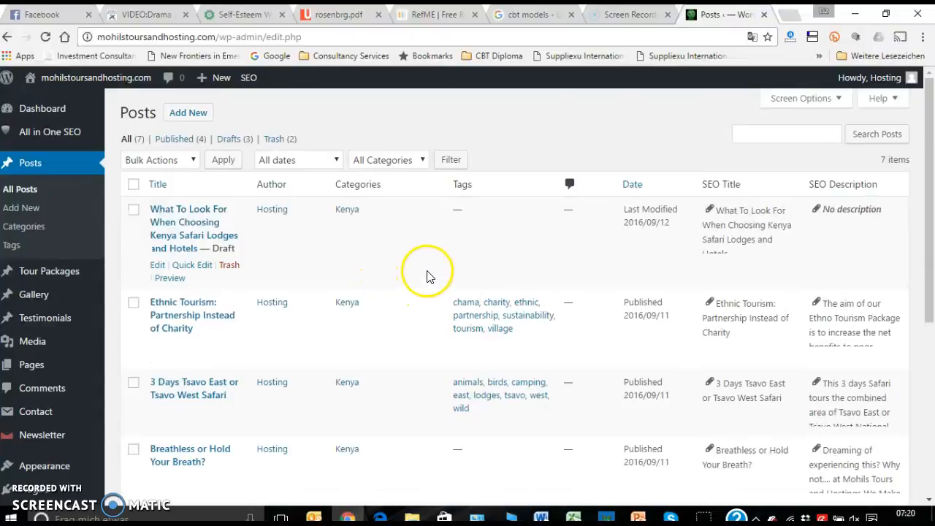
pyautogui.moveTo(409, 322)
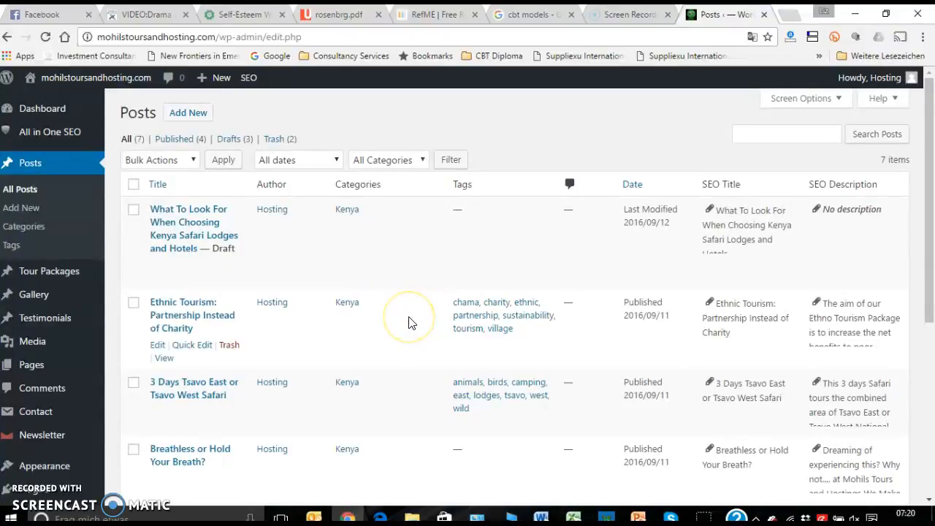
pyautogui.scroll(-3)
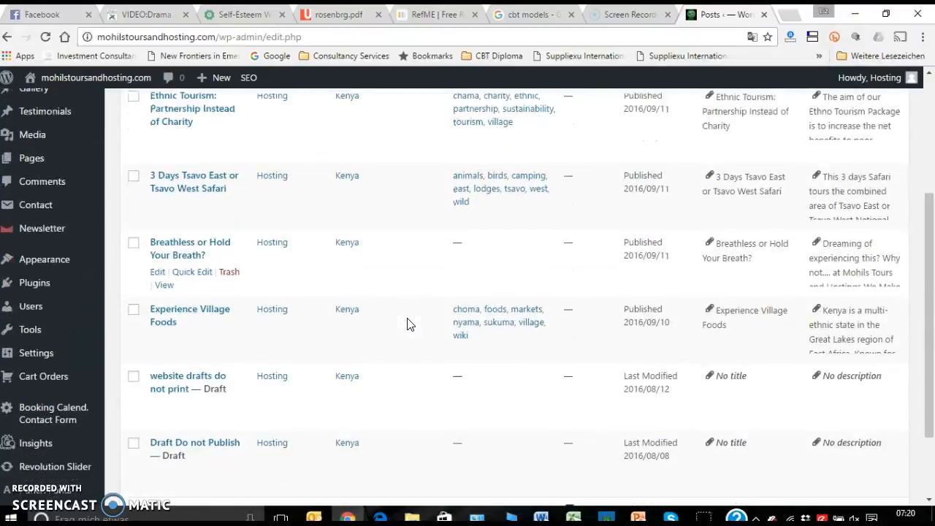
pyautogui.moveTo(410, 323)
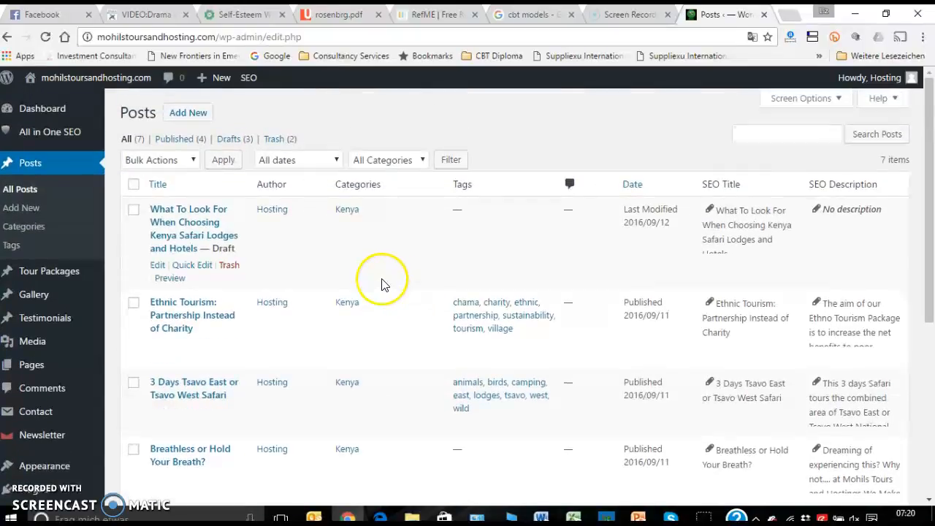
pyautogui.moveTo(415, 249)
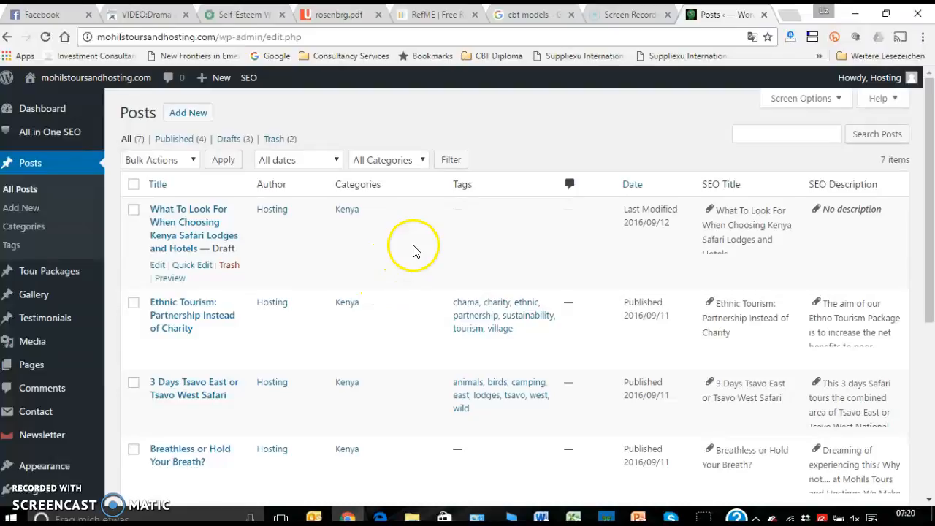
pyautogui.moveTo(402, 301)
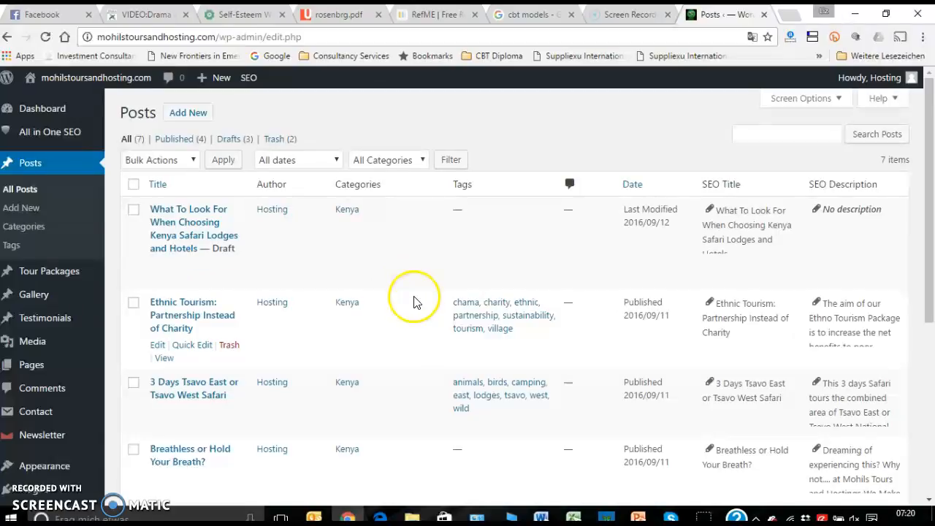
pyautogui.moveTo(482, 358)
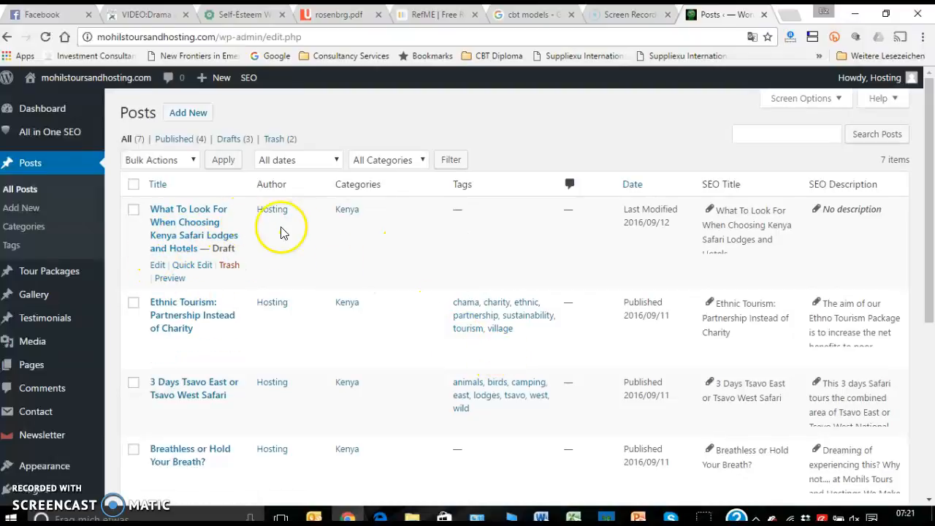
pyautogui.moveTo(412, 262)
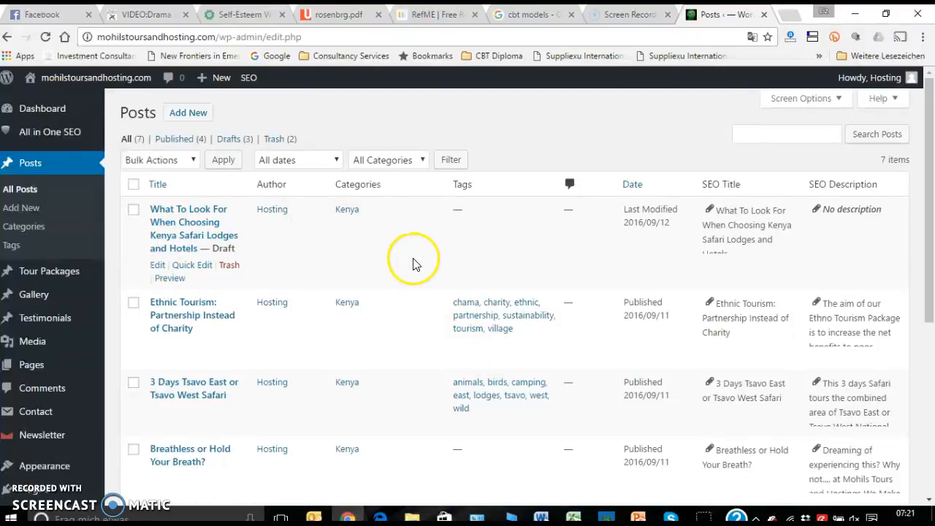
pyautogui.moveTo(402, 261)
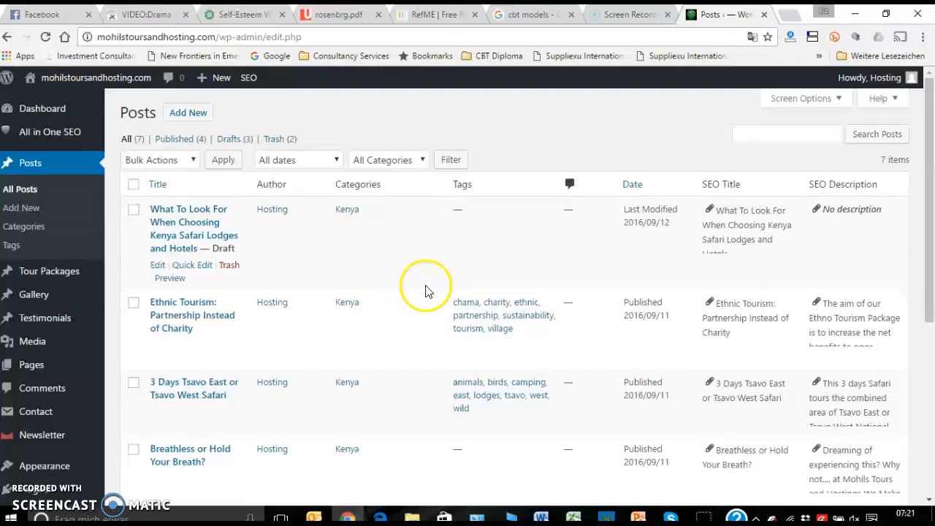
pyautogui.moveTo(426, 264)
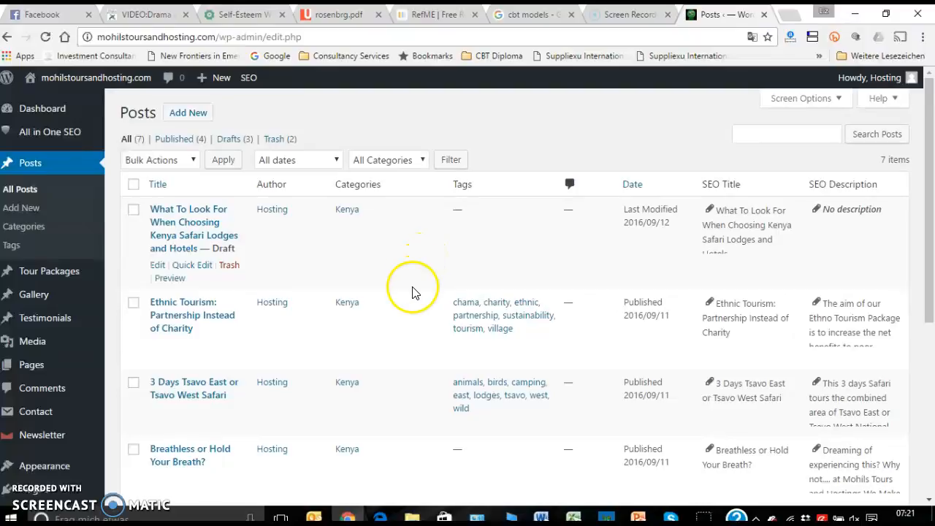
pyautogui.moveTo(430, 275)
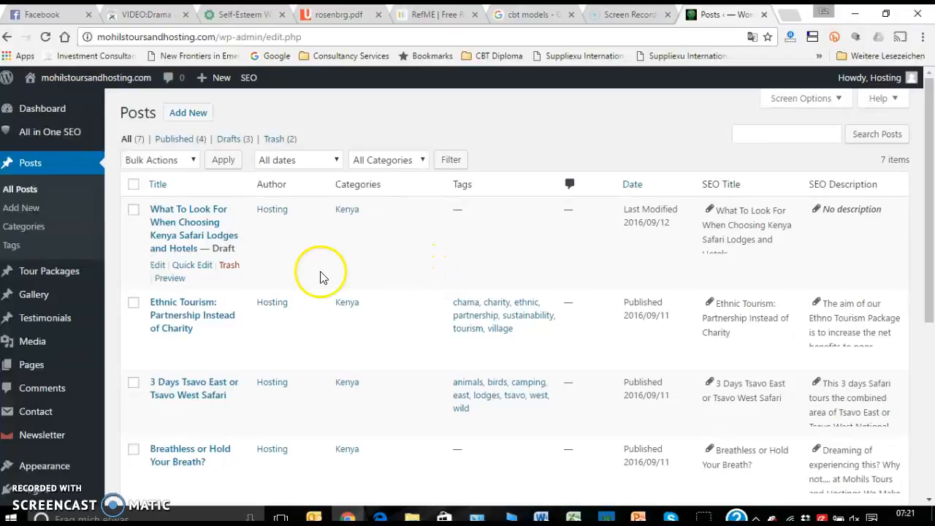
pyautogui.moveTo(28, 208)
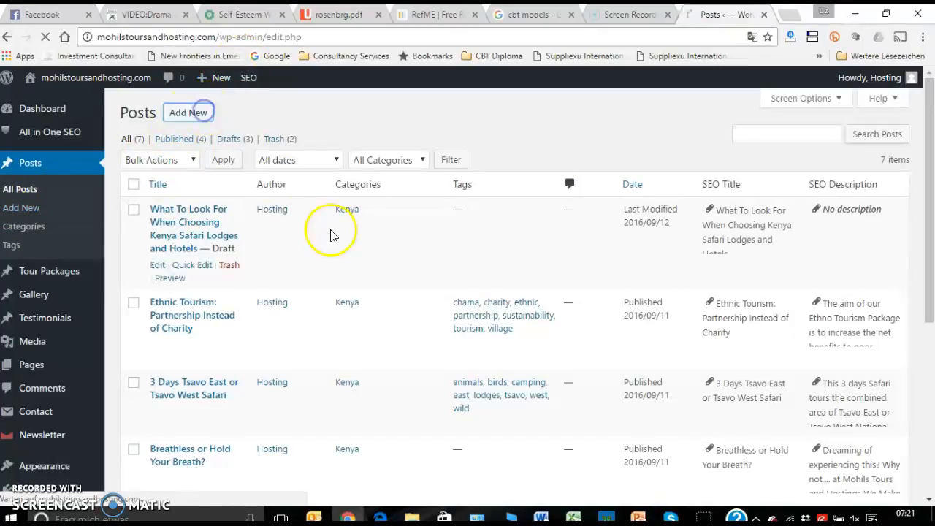
# Add a new post and look over its meta boxes, including the All in One SEO Pack section
pyautogui.click(187, 111)
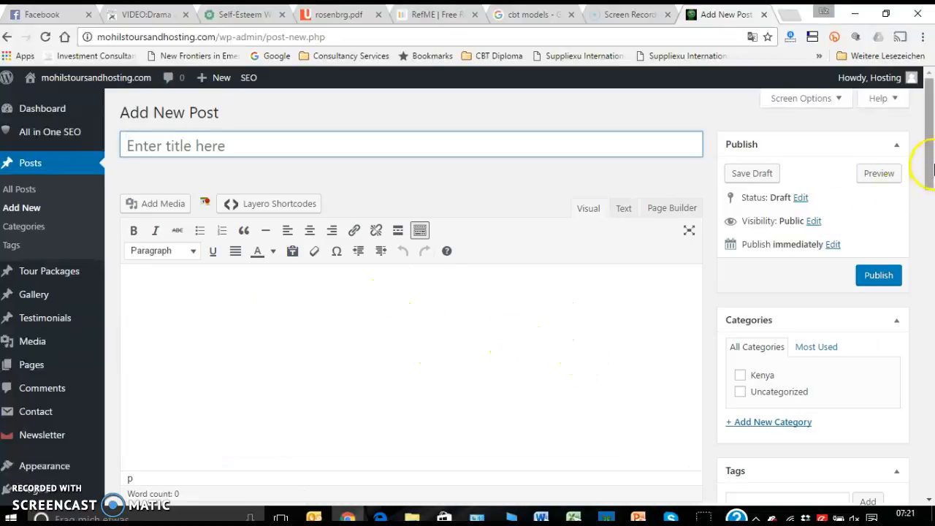
pyautogui.scroll(-3)
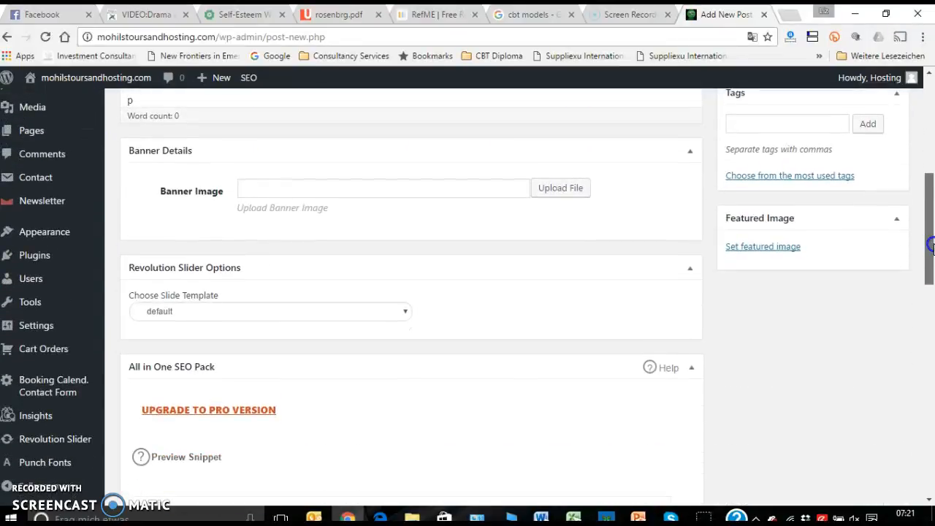
pyautogui.scroll(-3)
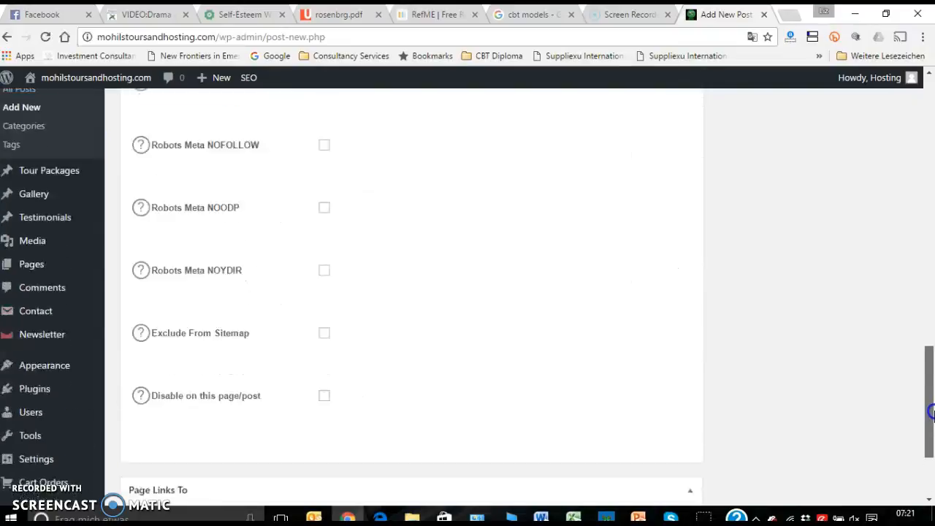
pyautogui.scroll(3)
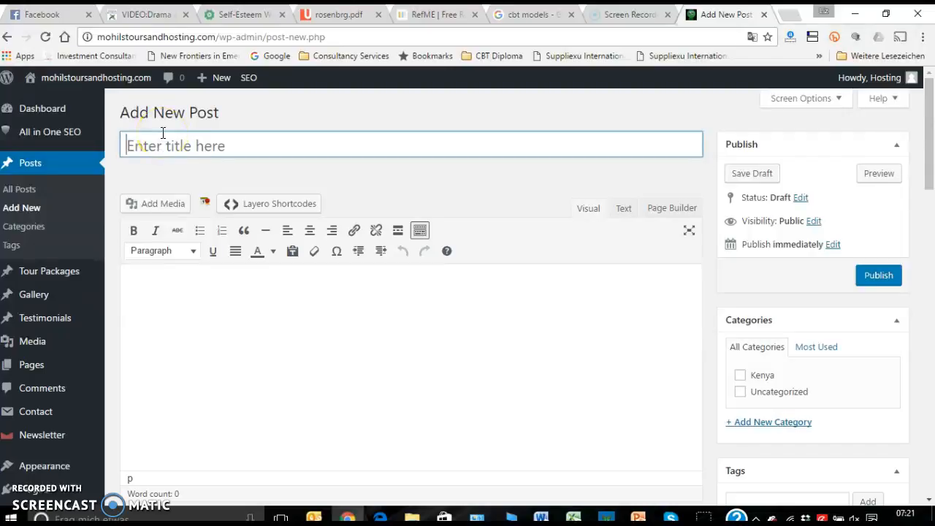
# Draft a first title 'How To ... Your Safari' then select it all for replacement
pyautogui.write('How To Manag')
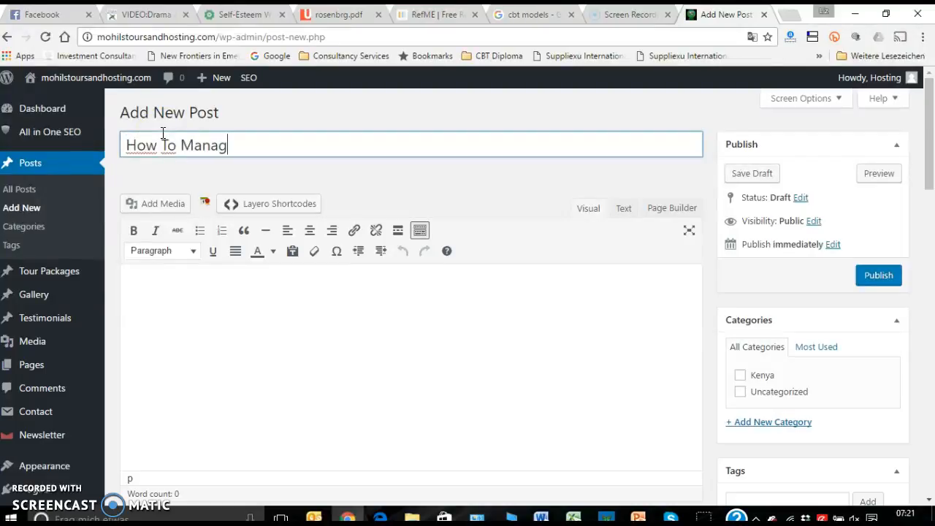
pyautogui.write('e Your S')
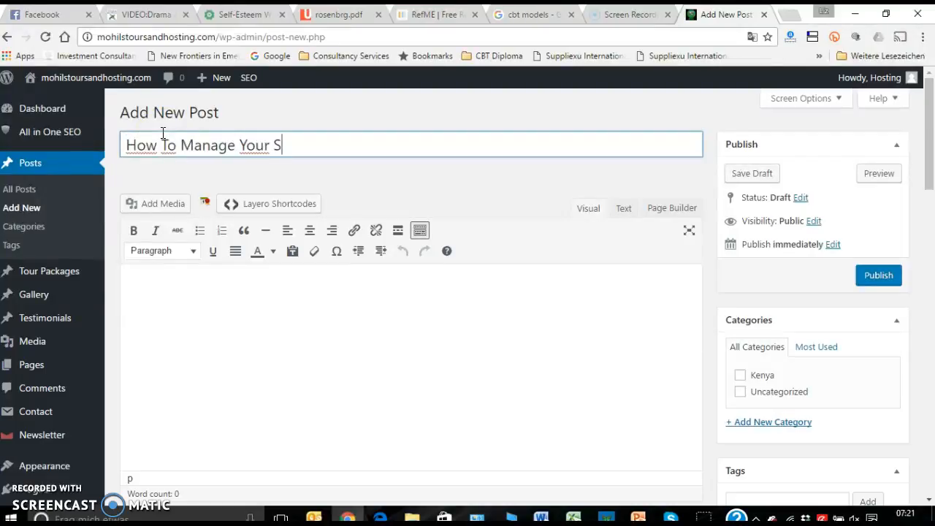
pyautogui.write('afari')
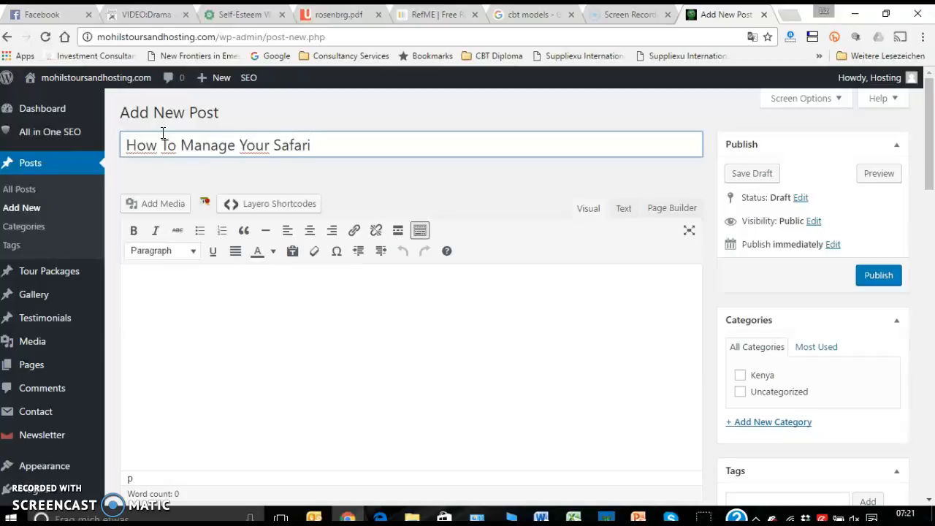
pyautogui.press('ctrl+a')
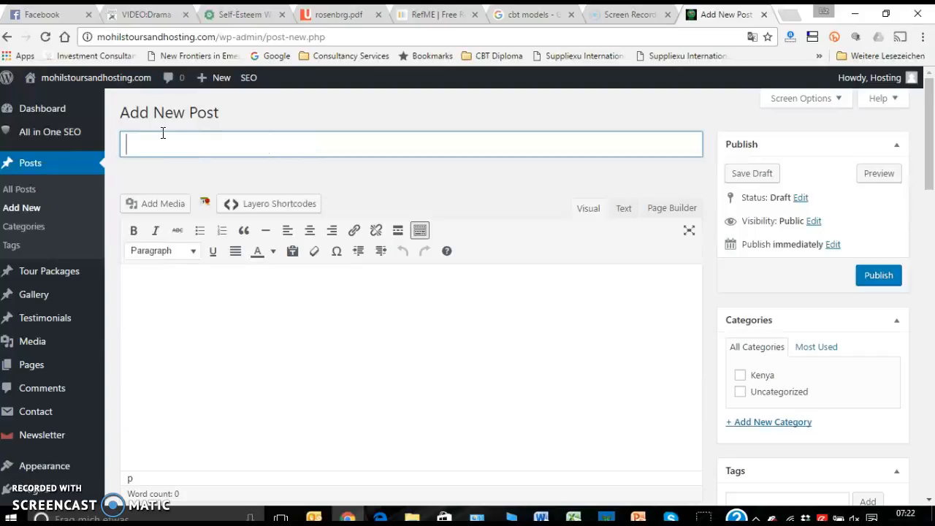
# Title the post '6 Best Way To Manage Your Safaris' and move into the body
pyautogui.write('6 Top')
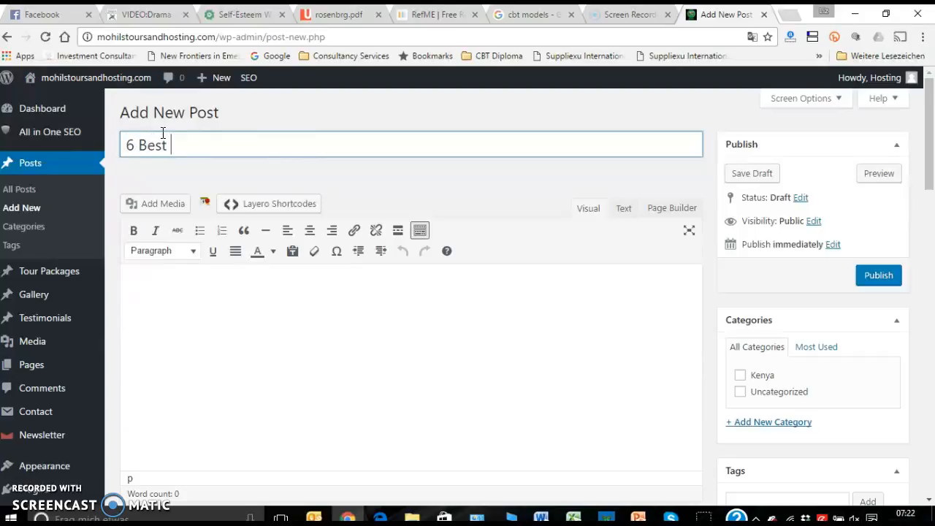
pyautogui.write('Way To M')
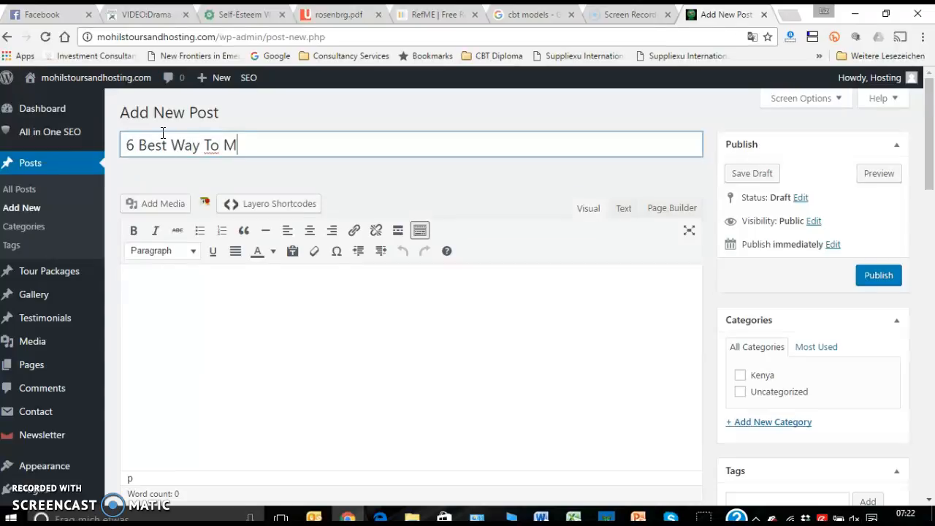
pyautogui.write('anage Your')
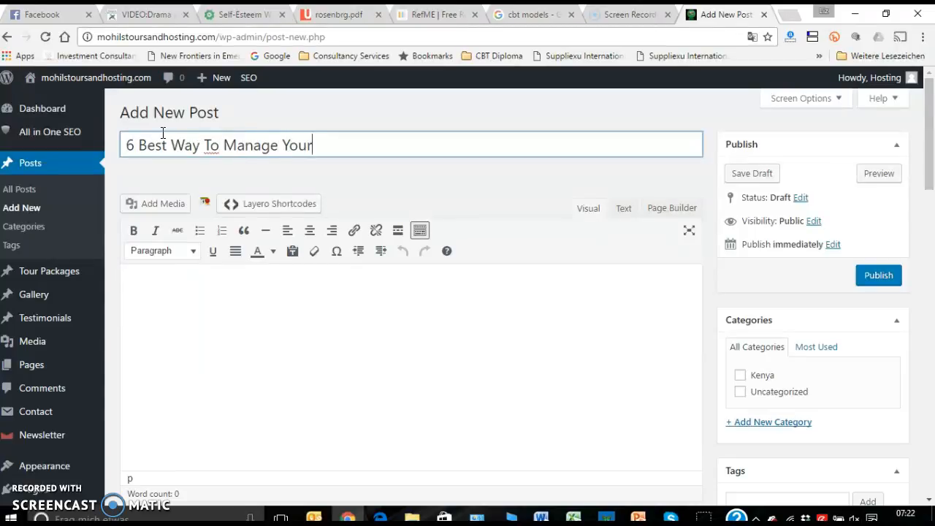
pyautogui.write('Safaris')
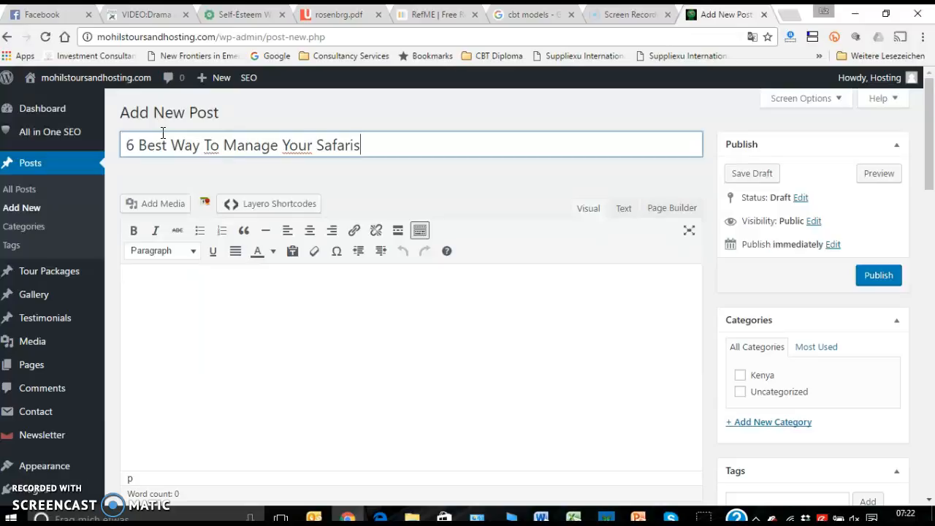
pyautogui.moveTo(351, 181)
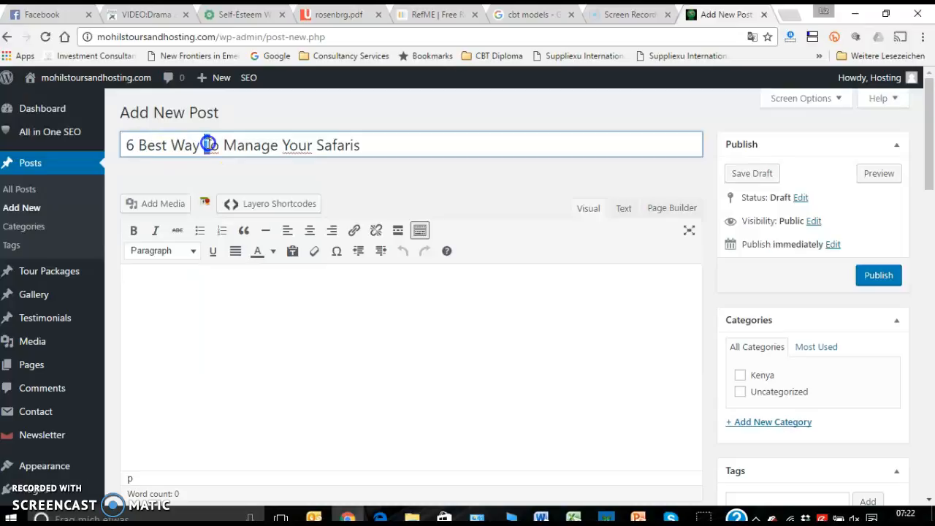
pyautogui.write('To')
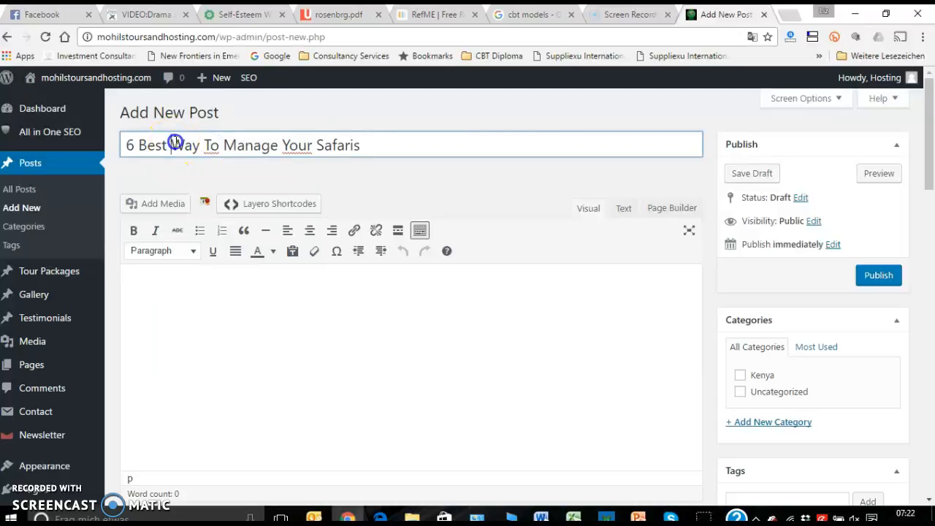
pyautogui.doubleClick(173, 145)
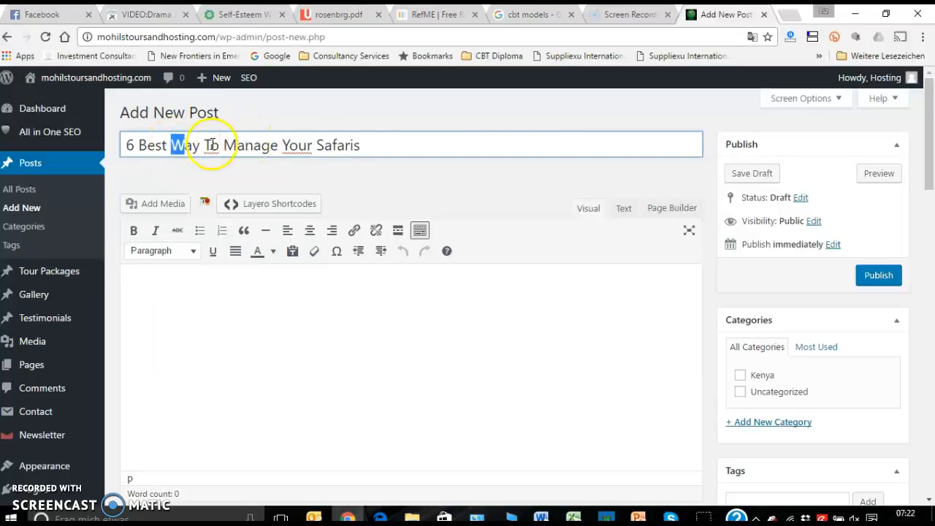
pyautogui.click(364, 144)
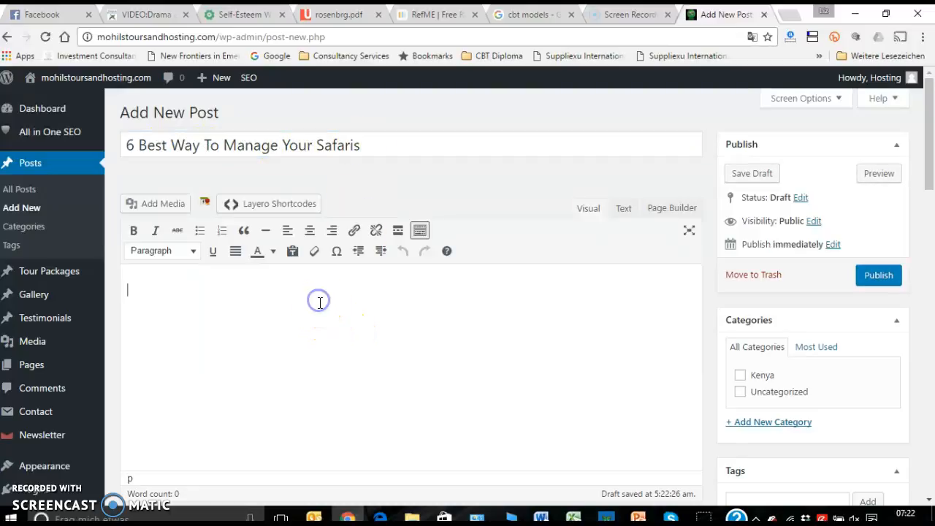
pyautogui.moveTo(385, 174)
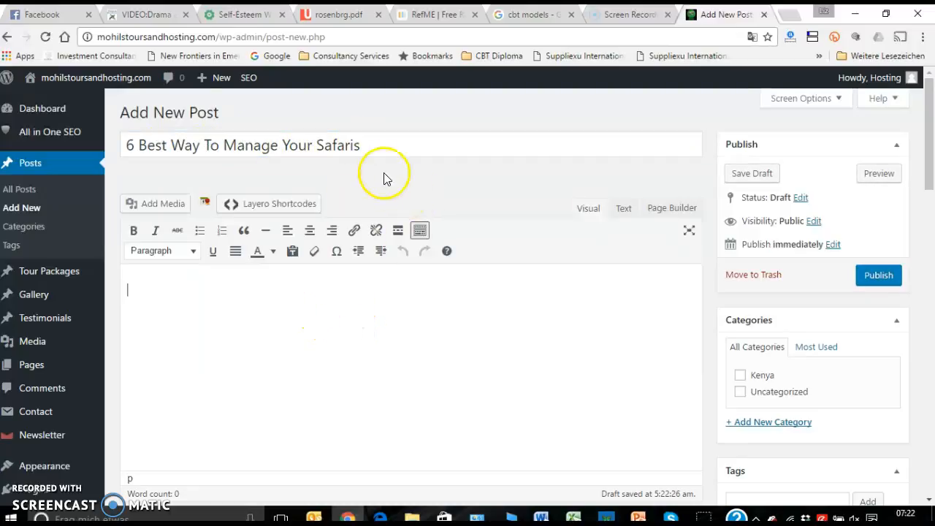
pyautogui.moveTo(380, 163)
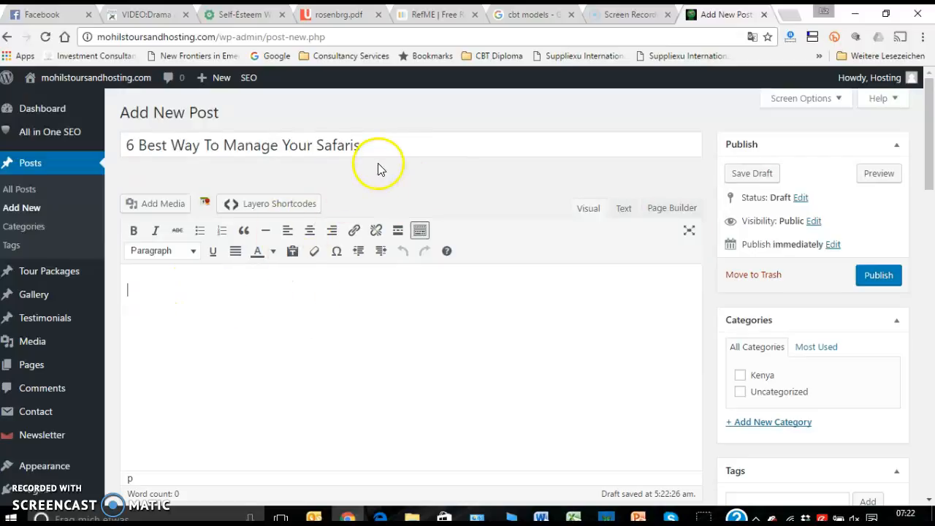
pyautogui.moveTo(225, 197)
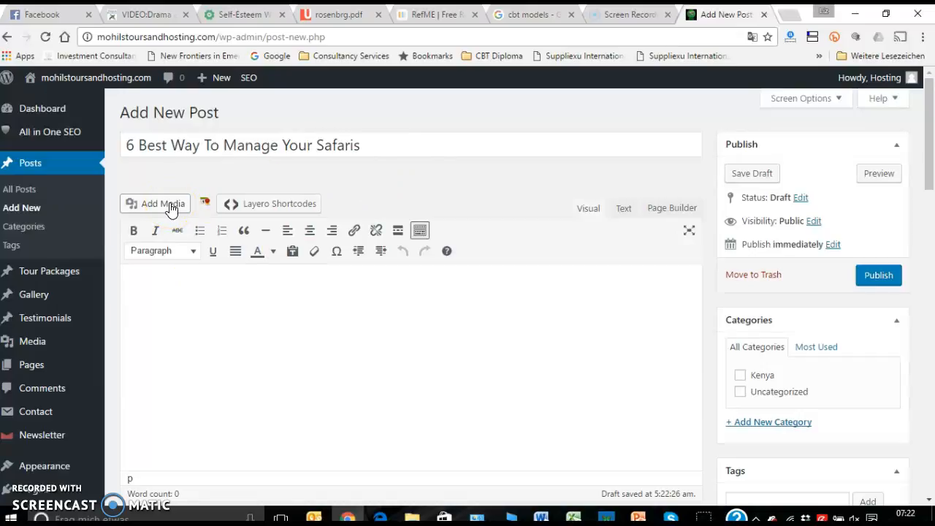
# Bring up the Add Media panel and switch it to Upload Files
pyautogui.click(155, 203)
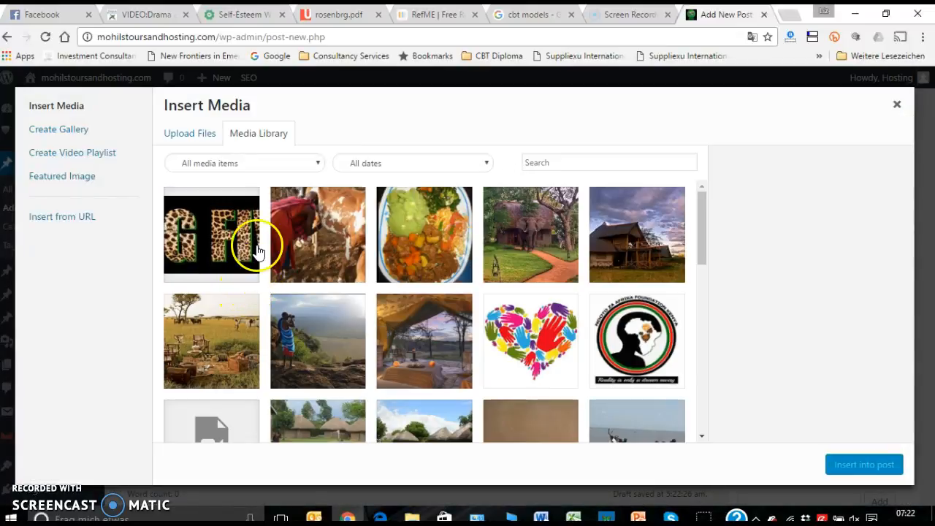
pyautogui.moveTo(307, 149)
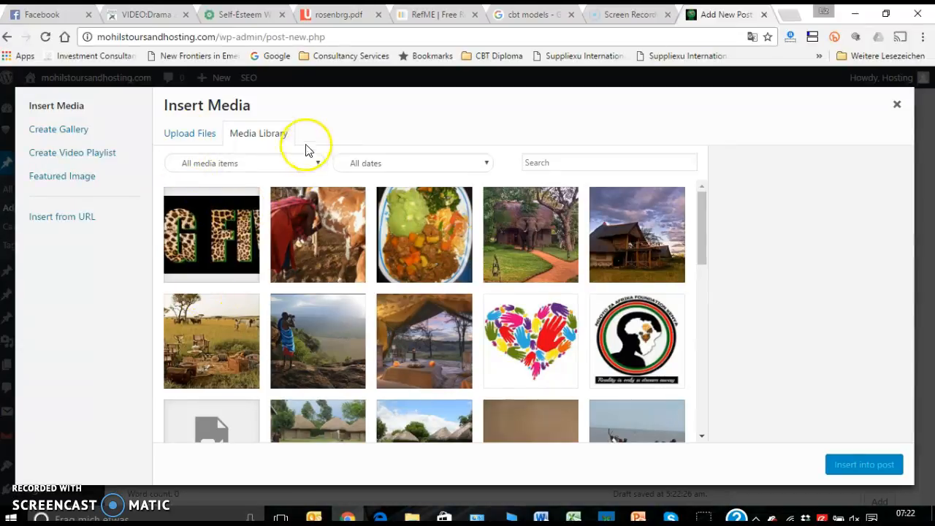
pyautogui.moveTo(897, 106)
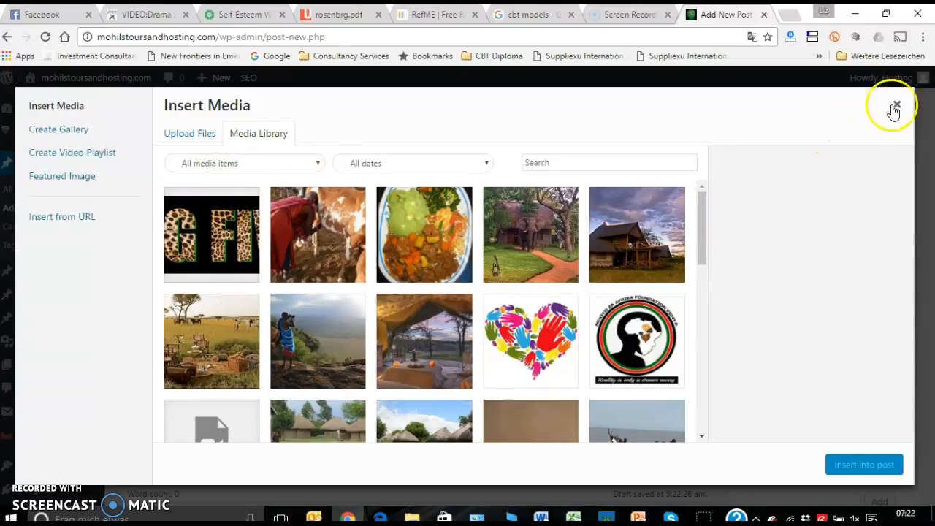
pyautogui.click(897, 105)
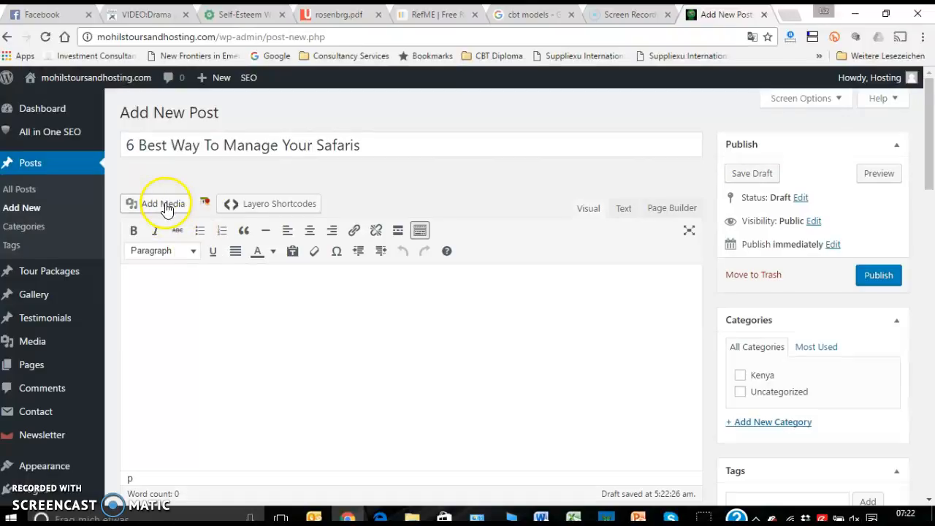
pyautogui.click(164, 203)
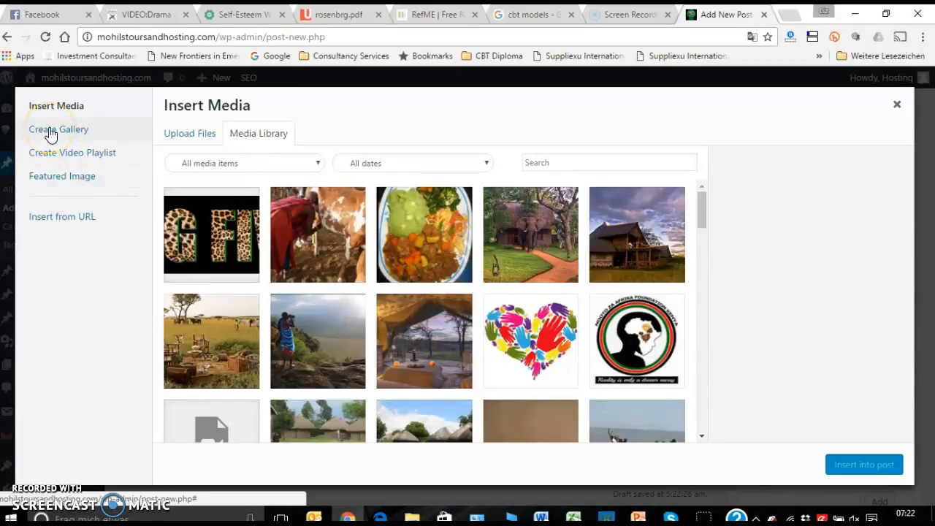
pyautogui.moveTo(81, 160)
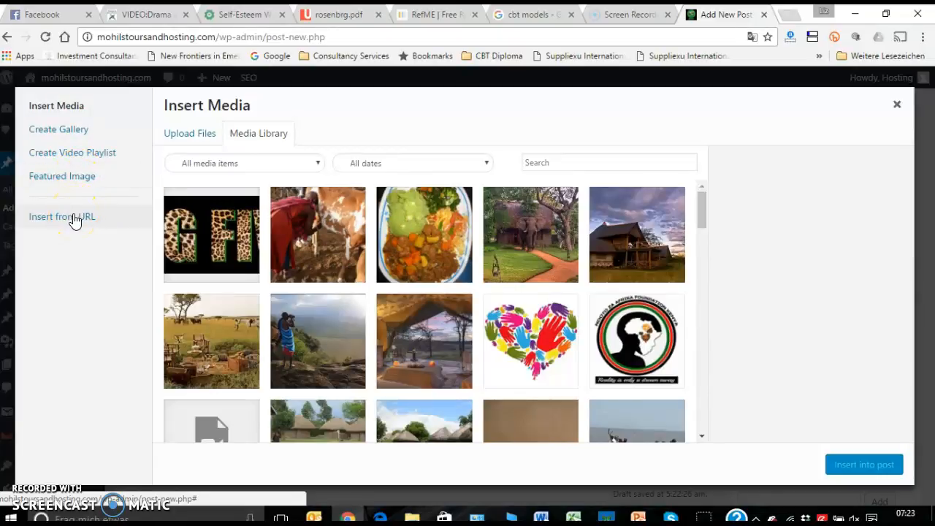
pyautogui.moveTo(73, 219)
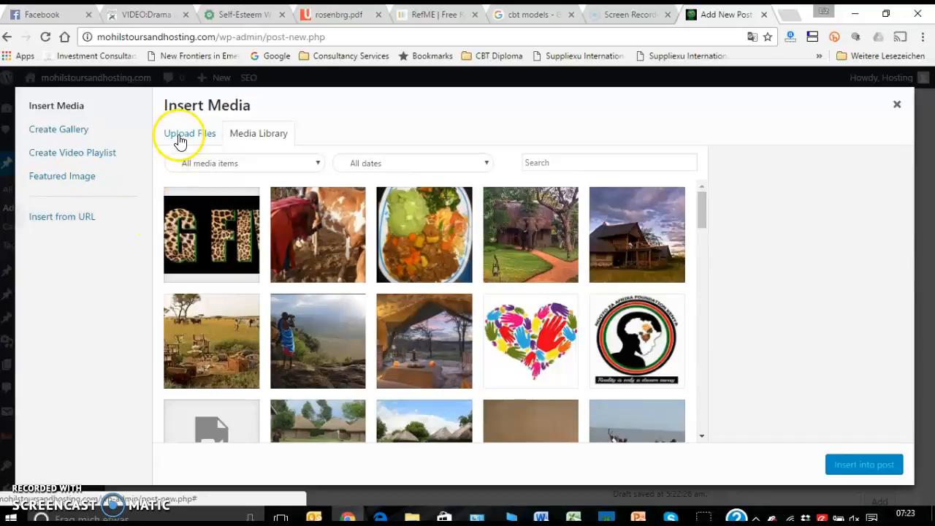
pyautogui.click(190, 133)
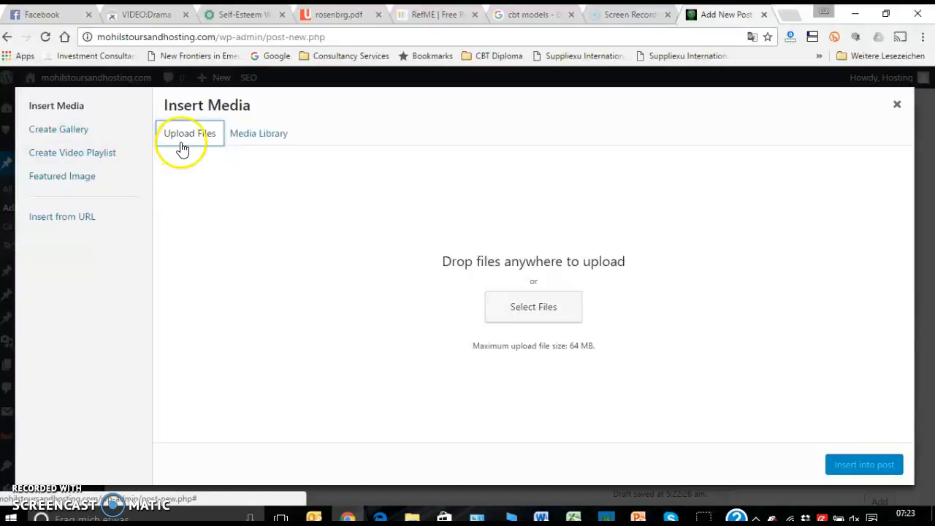
pyautogui.moveTo(209, 145)
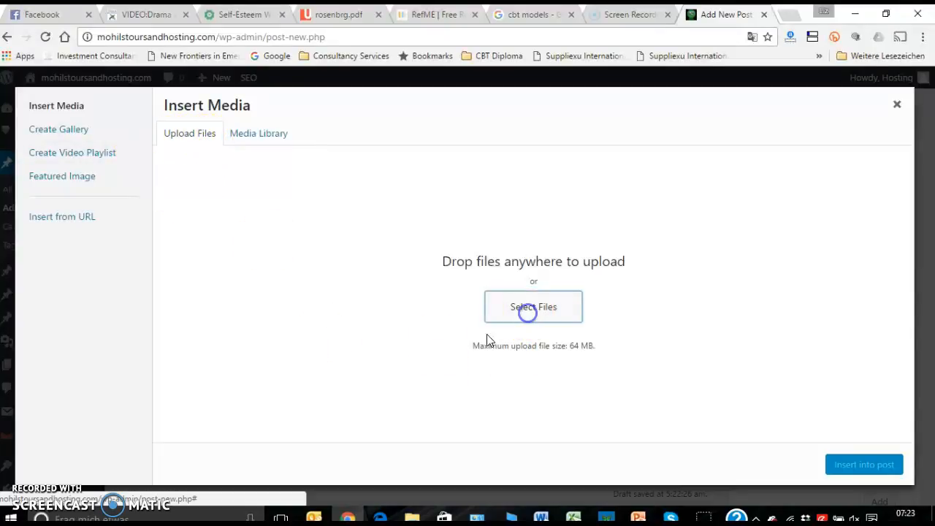
# Start Select Files, then cancel the file browser and dismiss the media panel
pyautogui.click(533, 307)
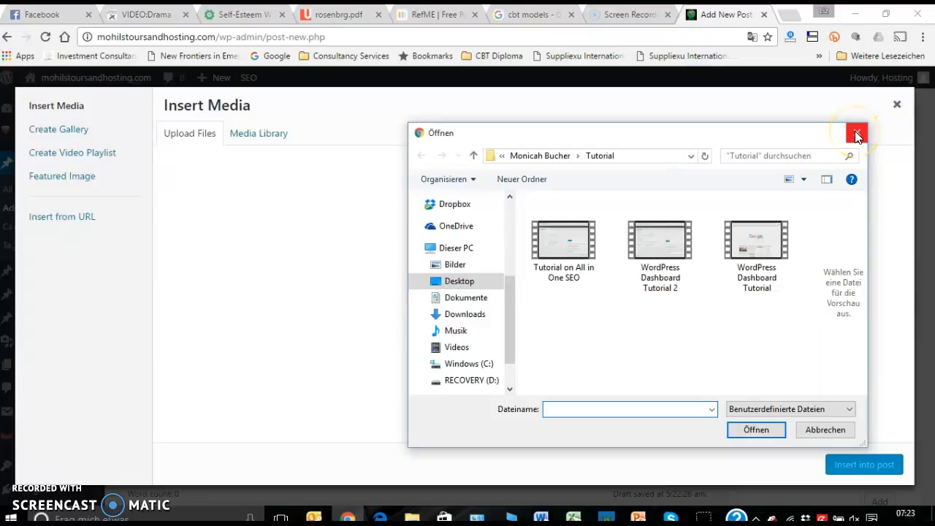
pyautogui.click(857, 134)
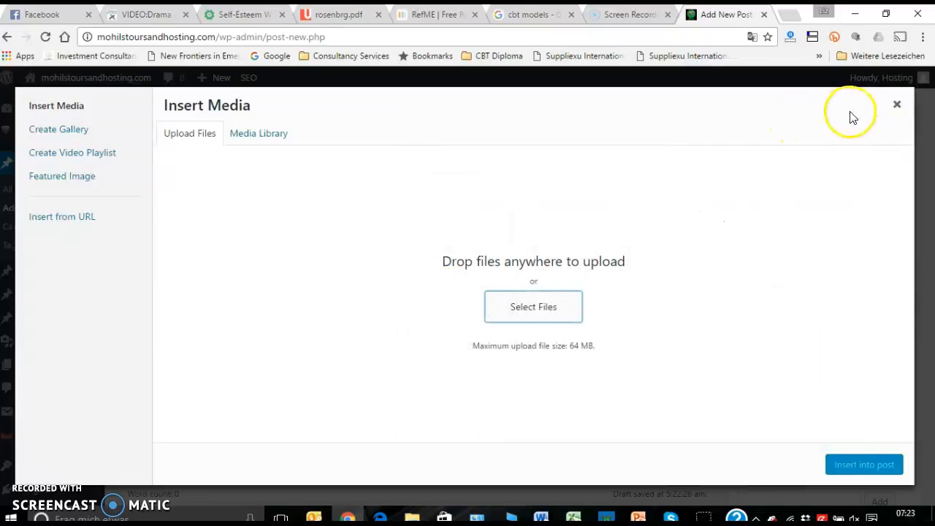
pyautogui.click(897, 104)
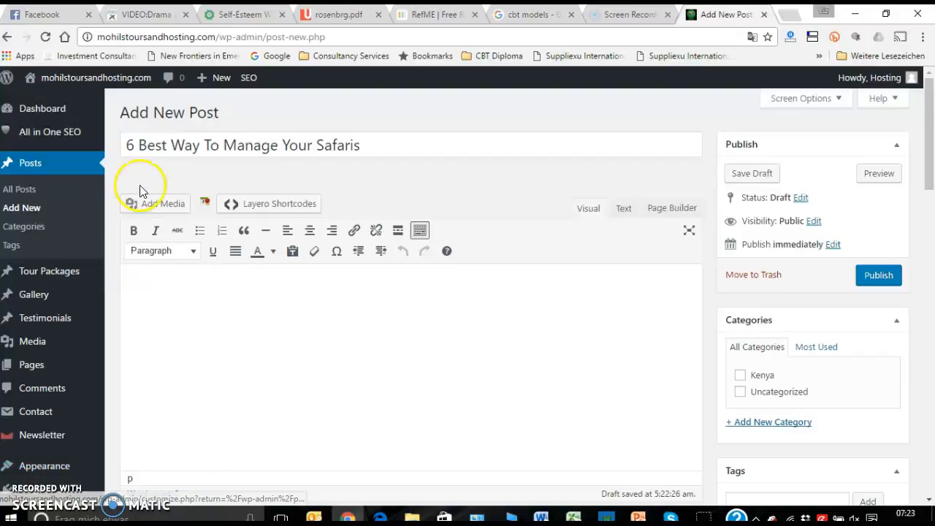
pyautogui.moveTo(149, 216)
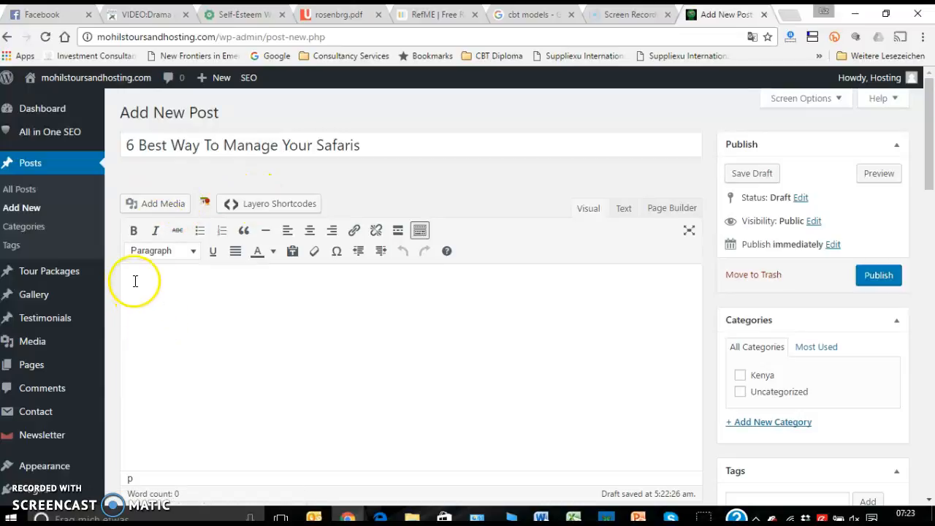
pyautogui.moveTo(377, 201)
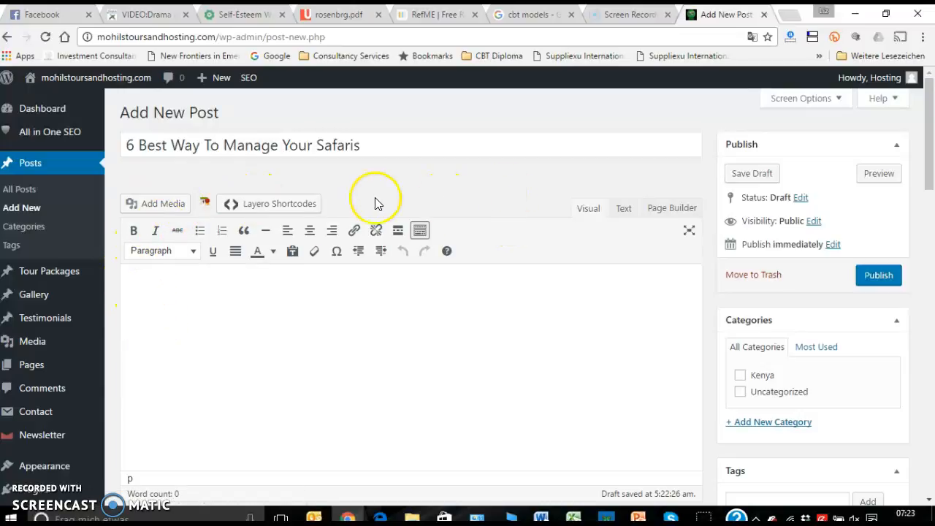
pyautogui.moveTo(599, 216)
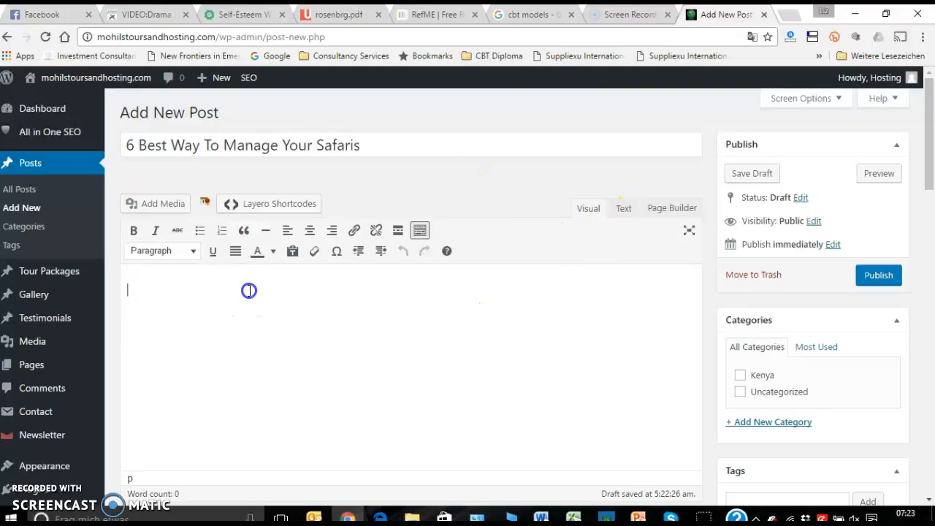
# Fill the body with three placeholder lines (xxnxn, tththt, heieiie eieie) and select them
pyautogui.write('xxnxnxnxnxnxnx')
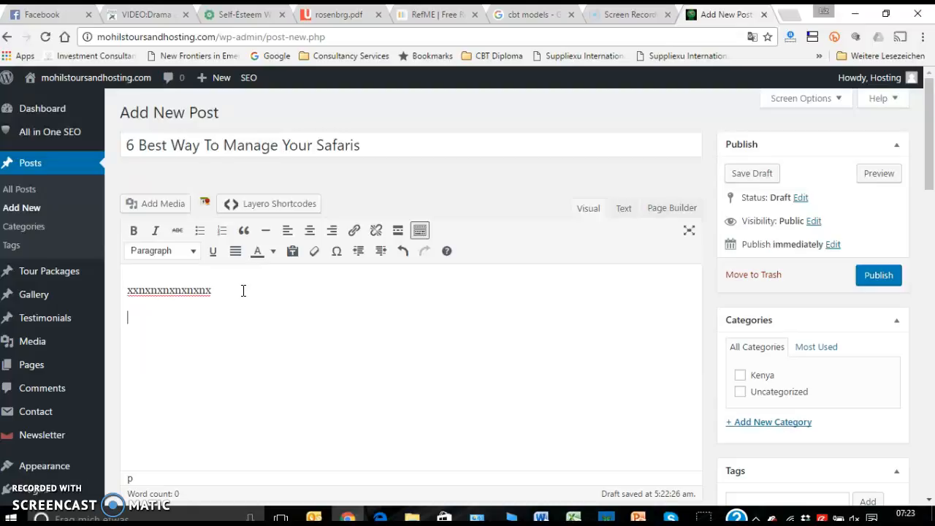
pyautogui.write('tththt')
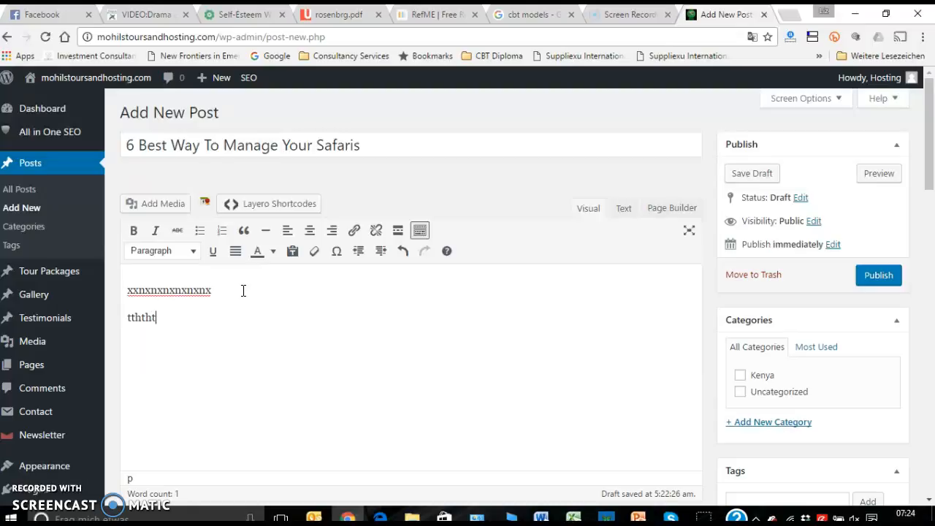
pyautogui.write('heieiie')
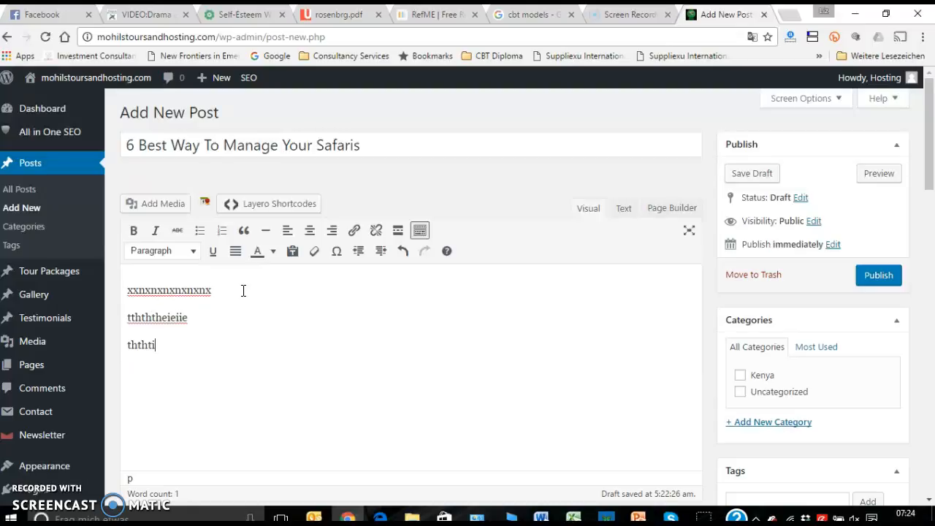
pyautogui.write('eieie')
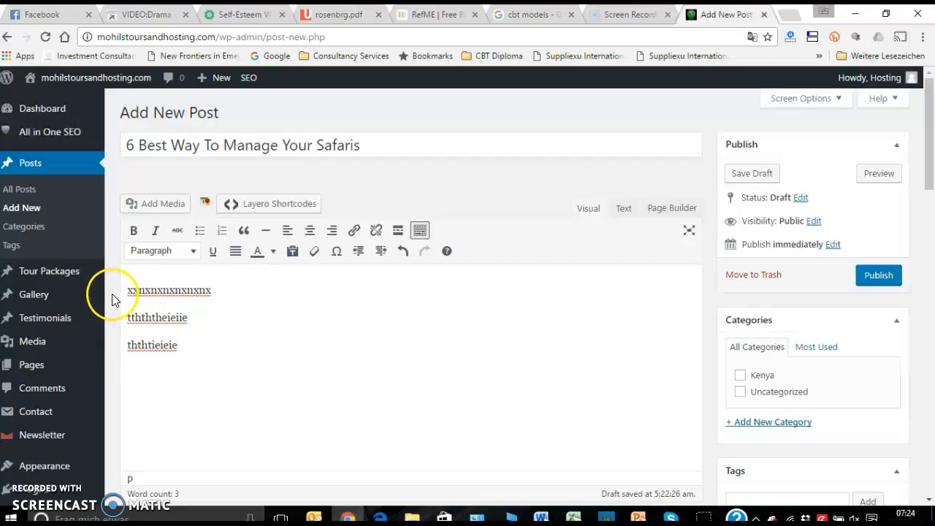
pyautogui.moveTo(128, 290); pyautogui.dragTo(199, 336)
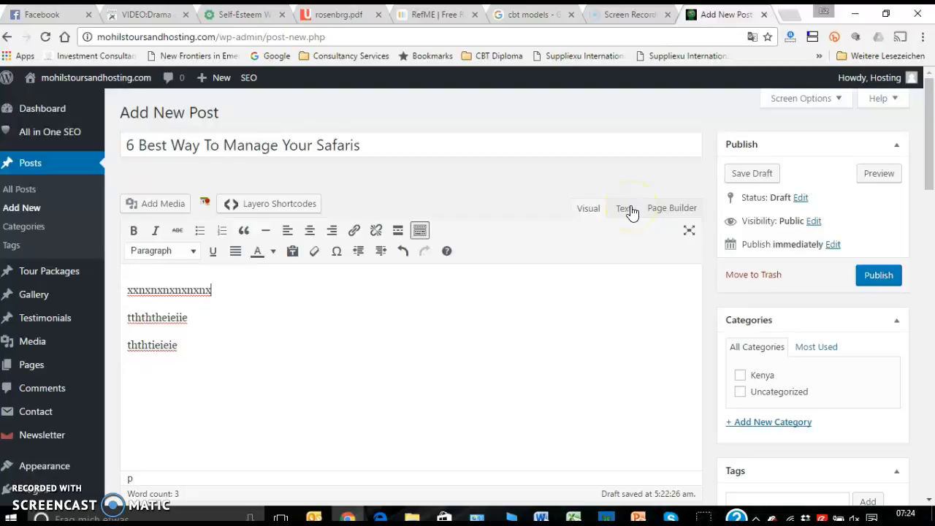
# Check the post's Text (HTML) view, return to Visual, and bring up Add Media
pyautogui.click(624, 207)
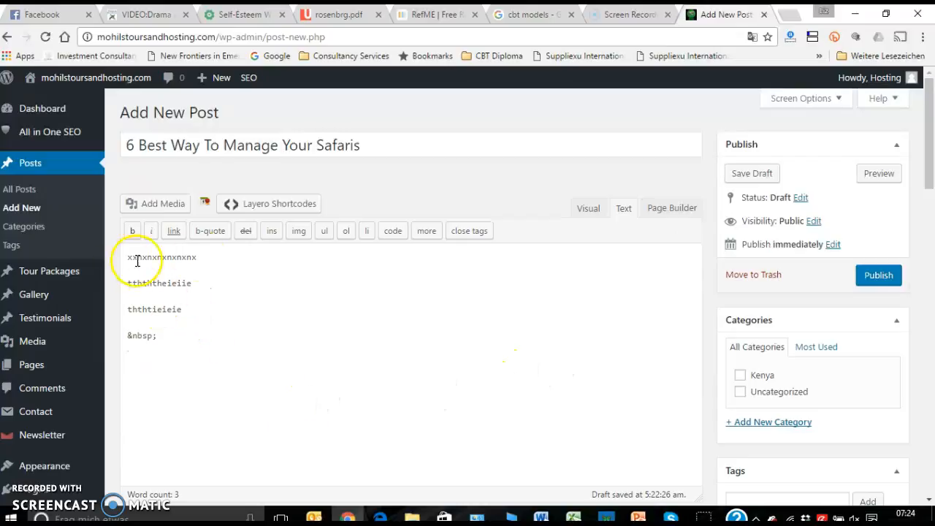
pyautogui.moveTo(421, 330)
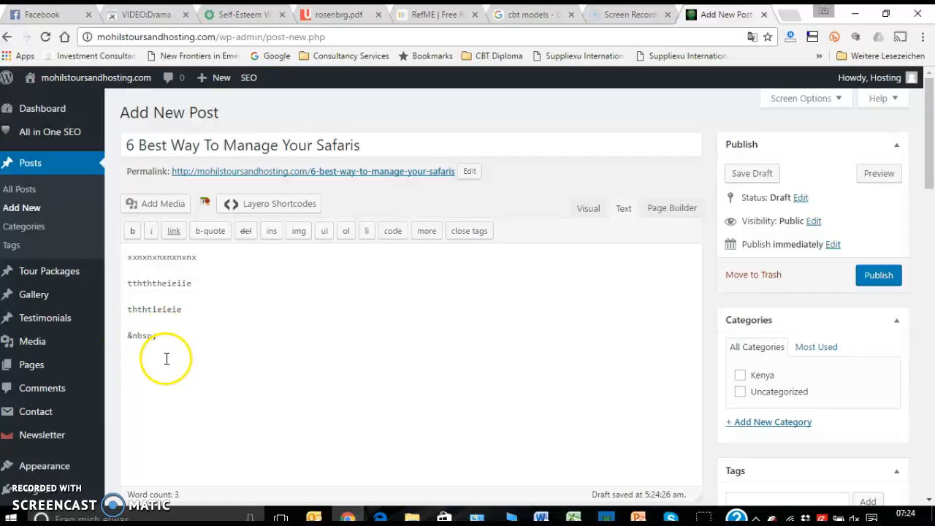
pyautogui.moveTo(167, 298)
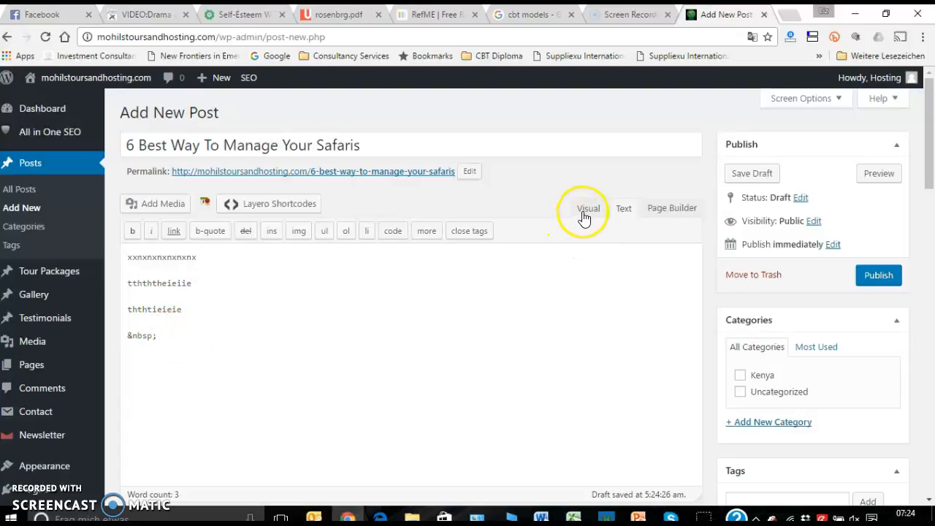
pyautogui.click(589, 208)
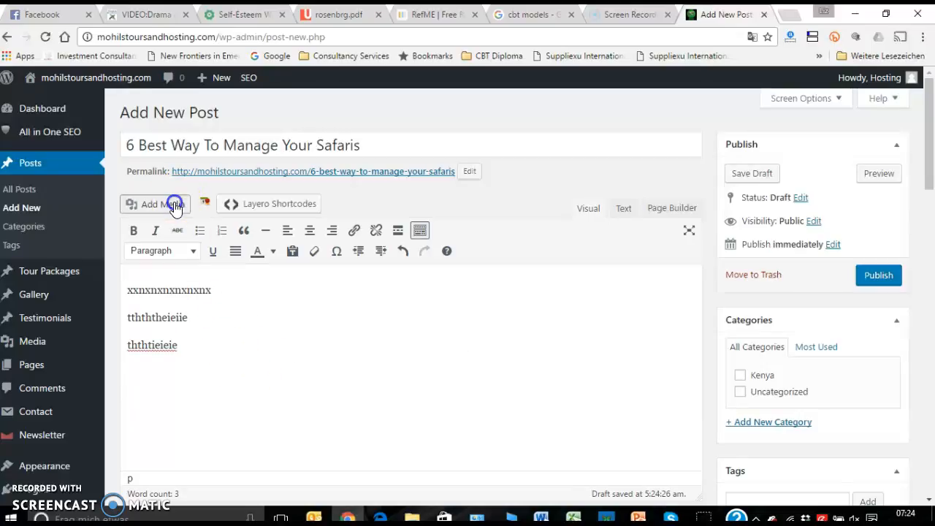
pyautogui.click(154, 204)
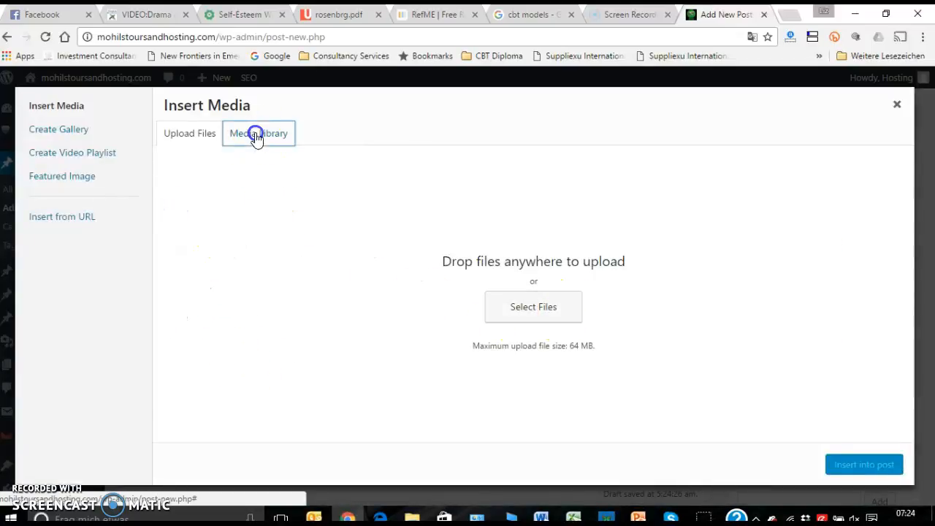
# Insert African-Dishes.png from the Media Library and select its img code in Text view
pyautogui.click(257, 133)
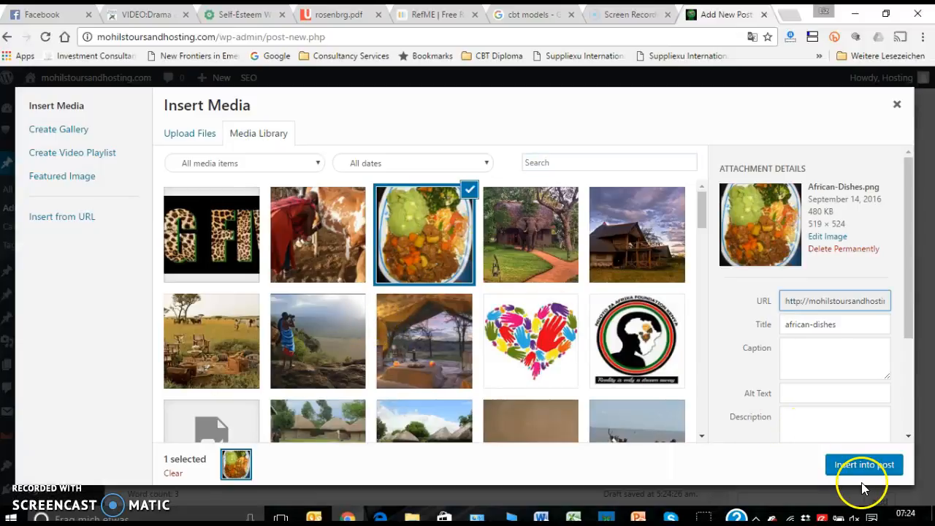
pyautogui.click(865, 465)
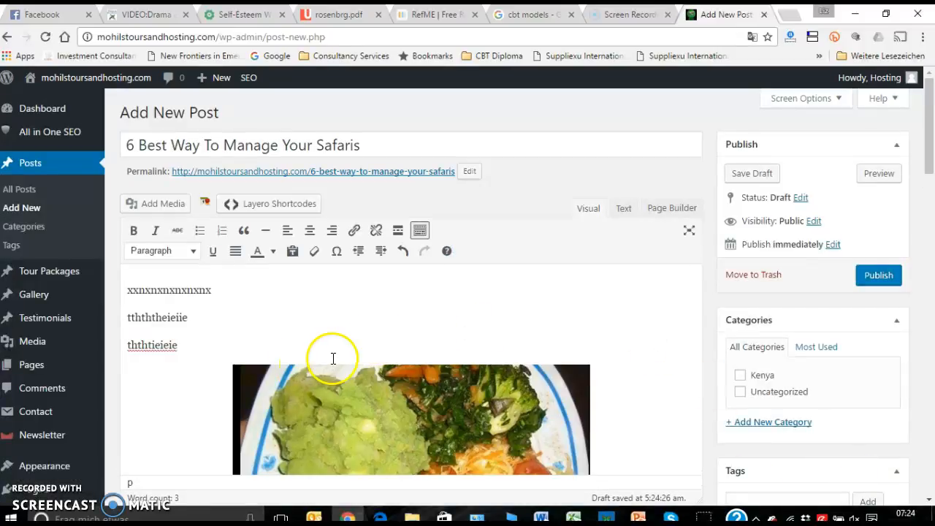
pyautogui.click(623, 207)
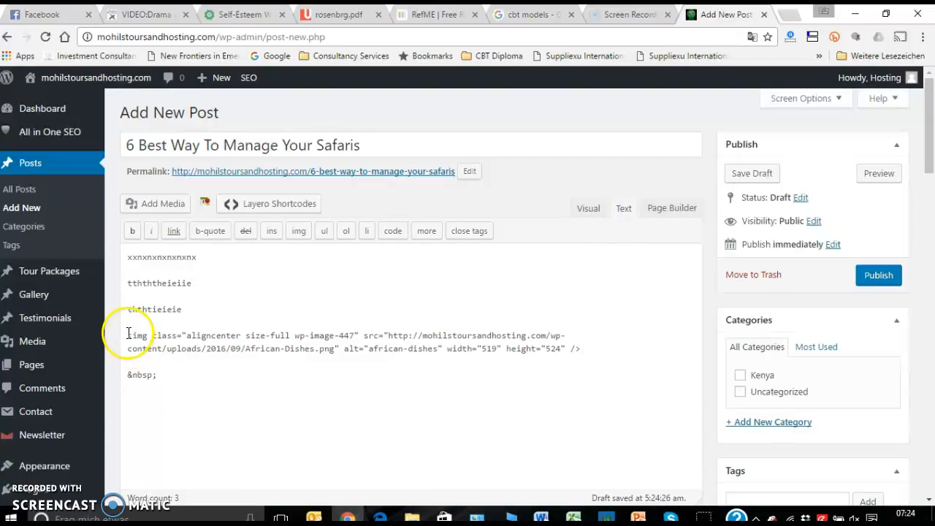
pyautogui.moveTo(128, 335); pyautogui.dragTo(585, 347)
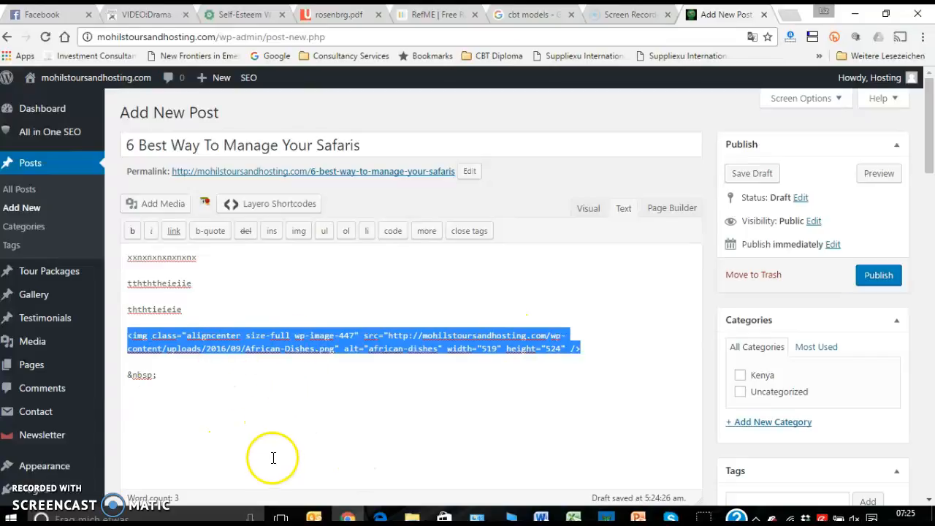
pyautogui.moveTo(447, 380)
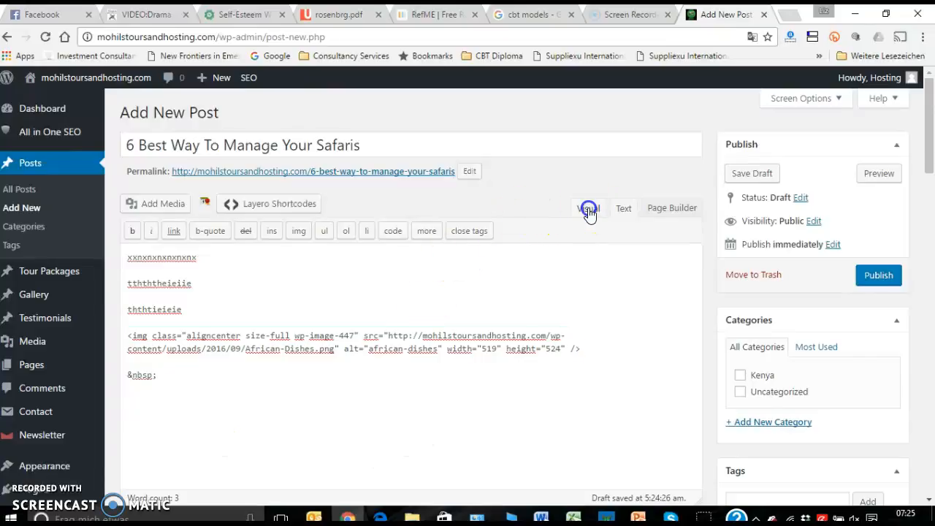
# Return to the Visual view showing the photo under the three lines
pyautogui.click(587, 207)
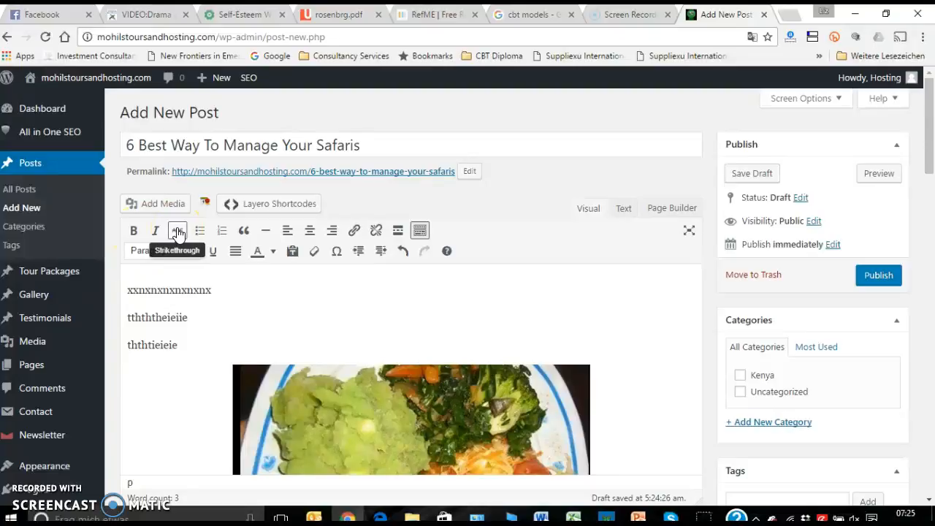
pyautogui.moveTo(178, 231)
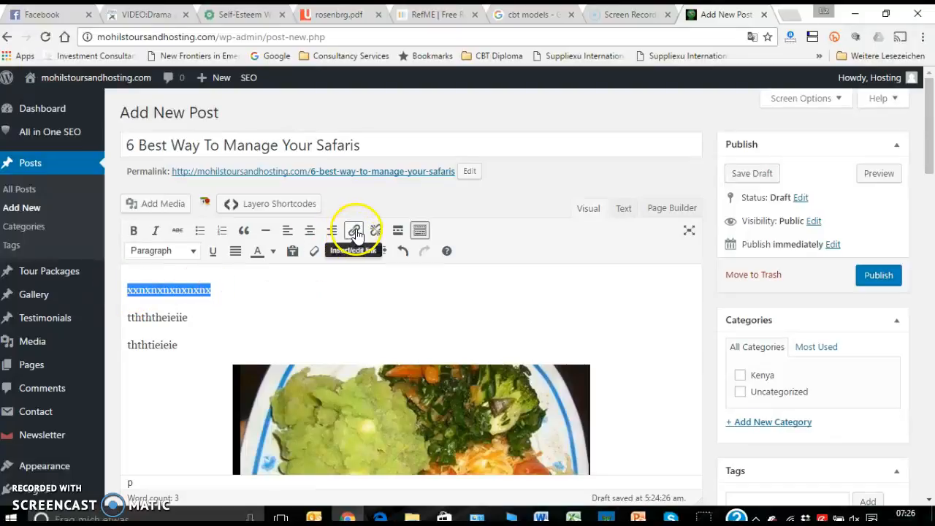
# Link the first line to the Rosenberg Self-Esteem Scale PDF URL copied from the rosenbrg.pdf tab
pyautogui.click(354, 231)
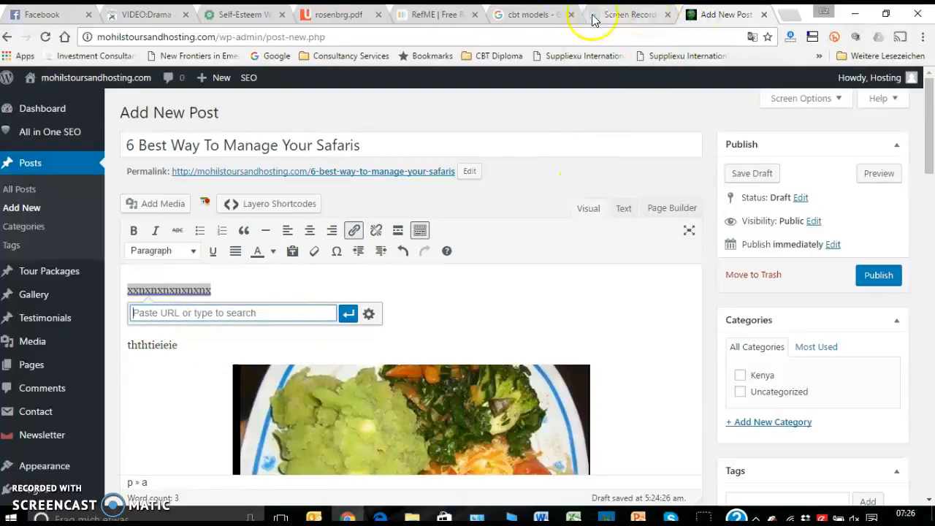
pyautogui.click(337, 15)
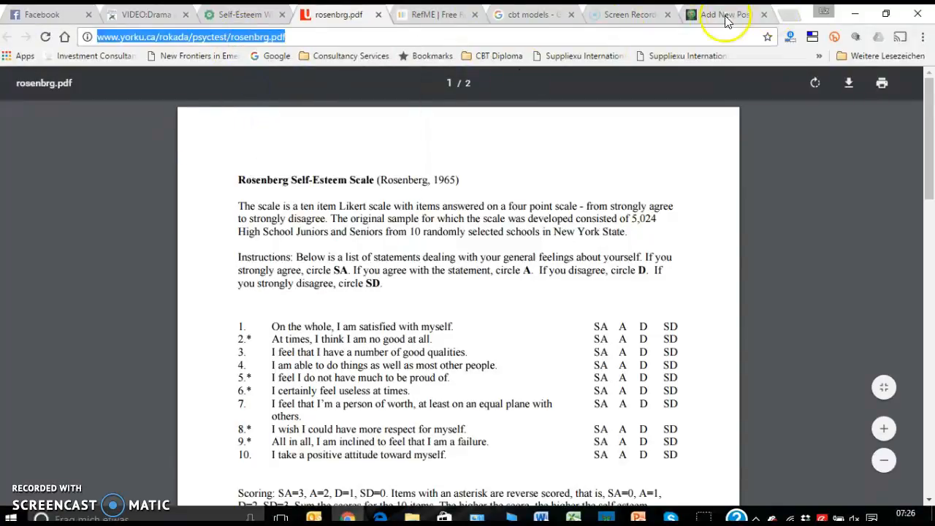
pyautogui.click(723, 15)
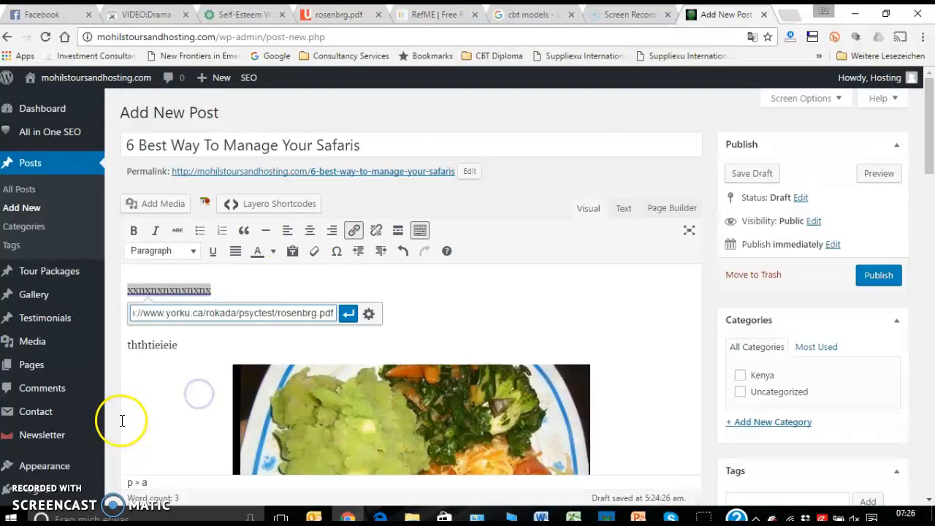
pyautogui.click(348, 313)
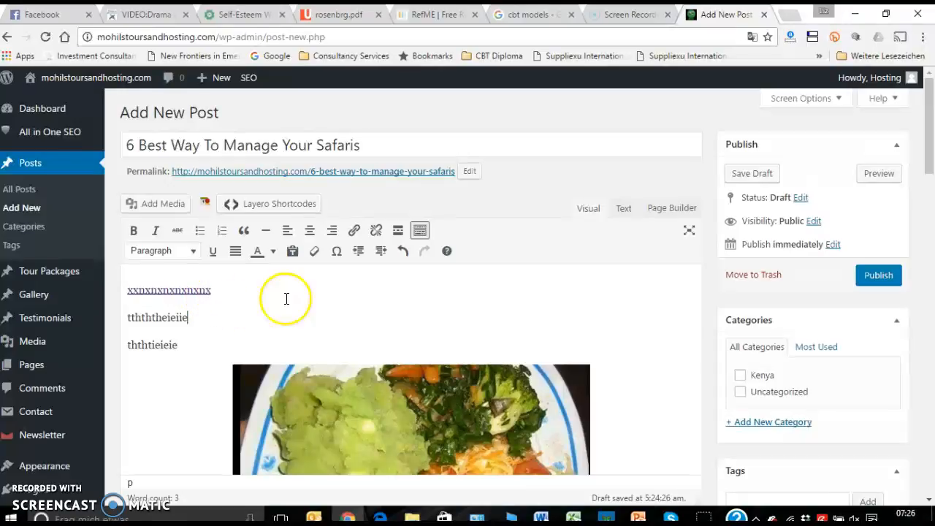
pyautogui.moveTo(306, 285)
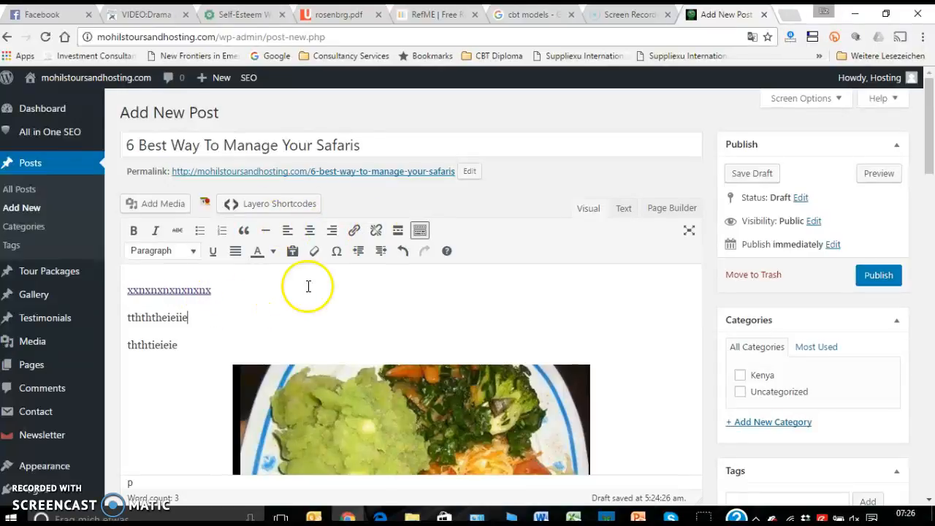
pyautogui.click(354, 231)
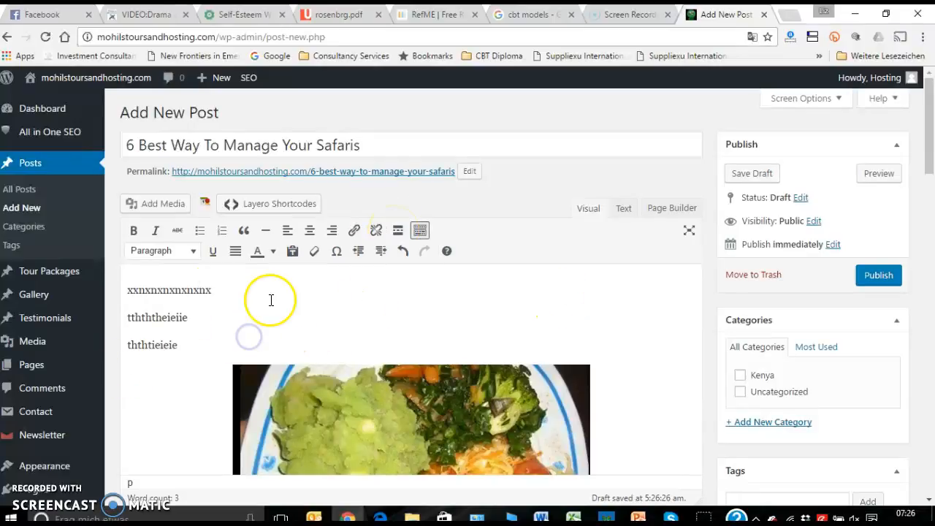
pyautogui.scroll(-3)
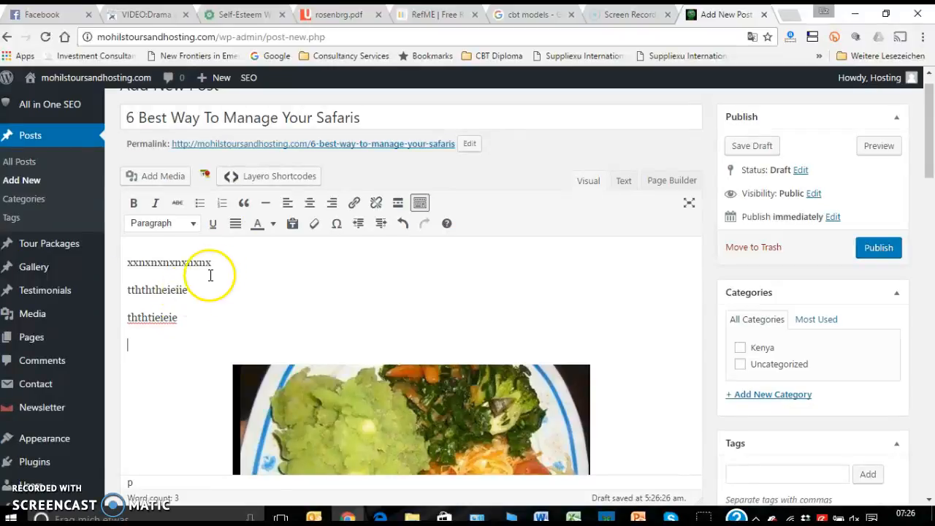
pyautogui.moveTo(398, 201)
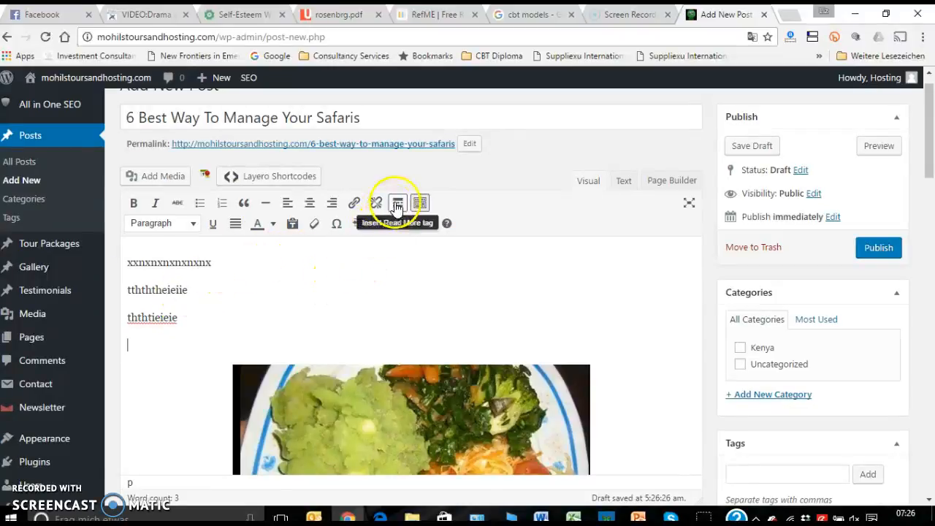
pyautogui.click(398, 201)
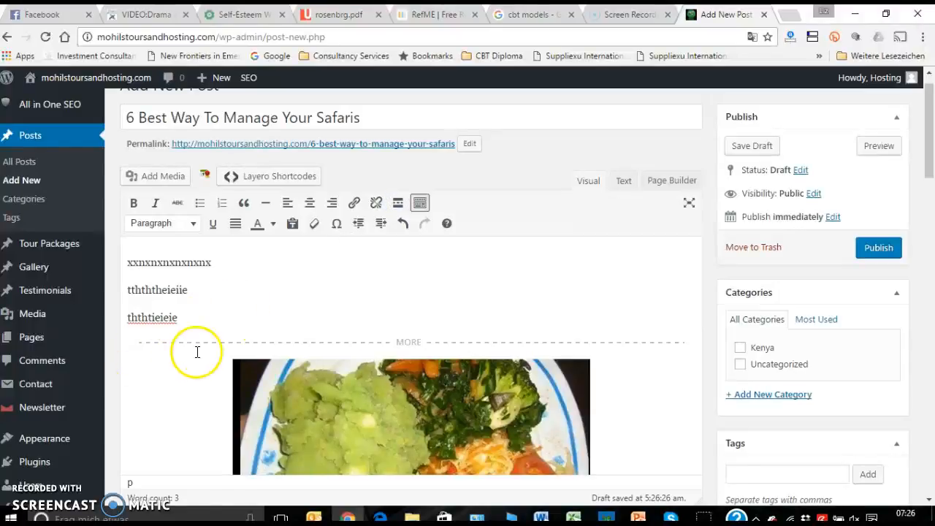
pyautogui.moveTo(412, 347)
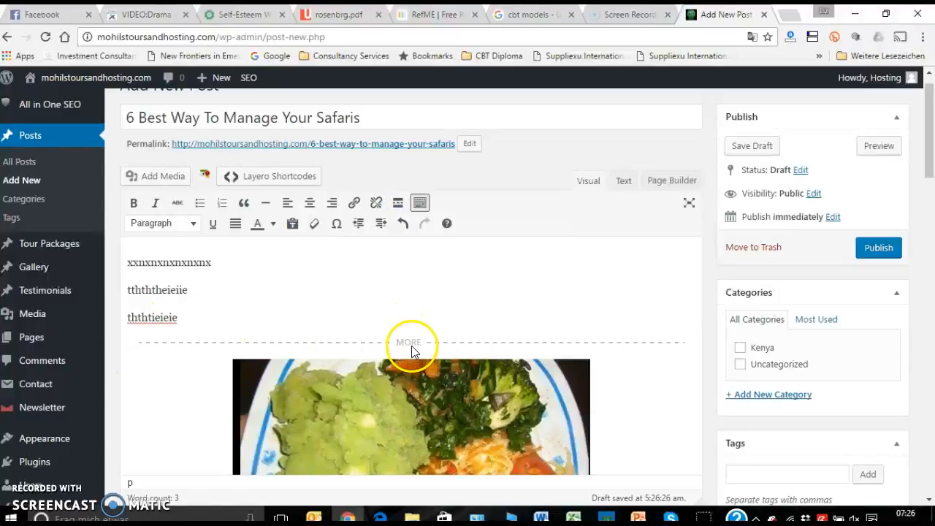
pyautogui.scroll(-3)
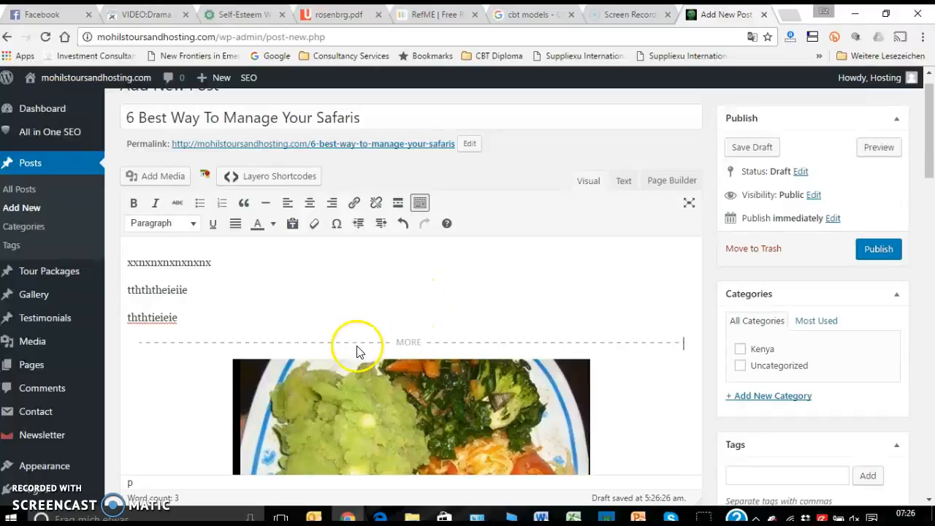
pyautogui.moveTo(222, 286)
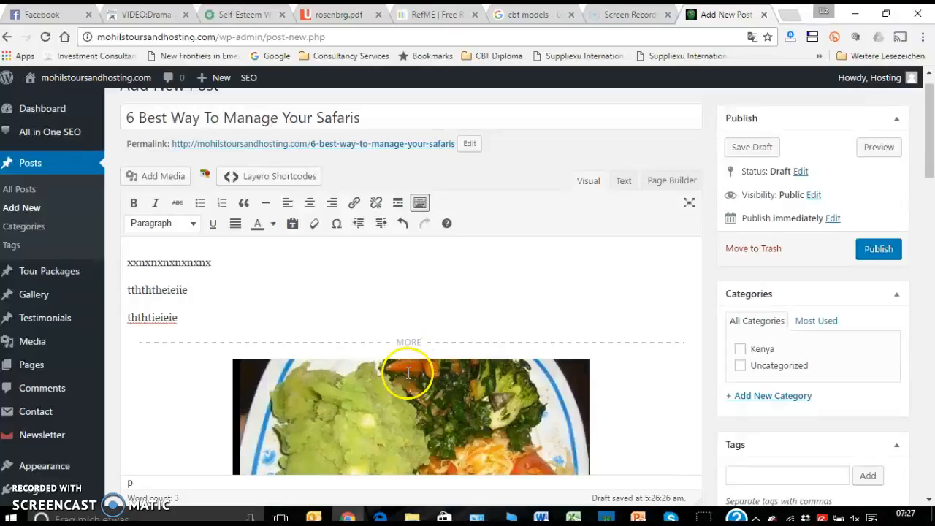
pyautogui.moveTo(402, 222)
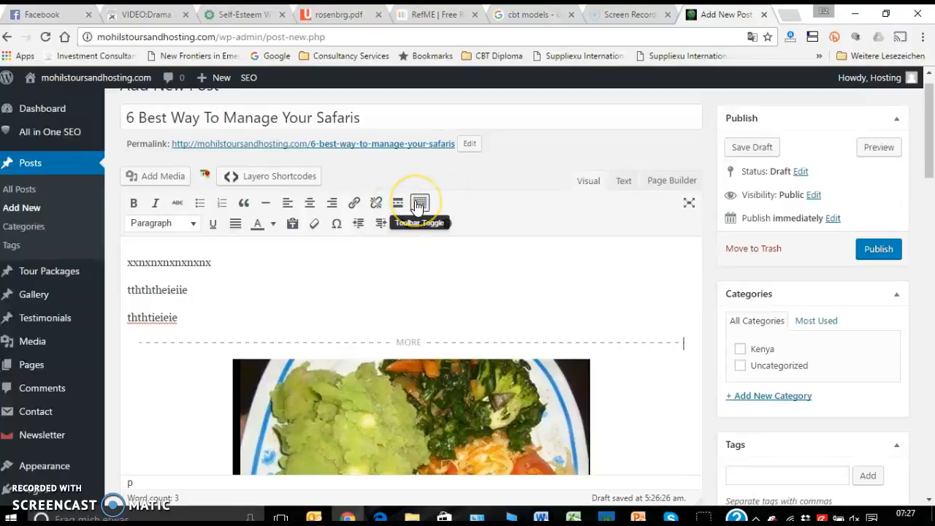
pyautogui.click(419, 203)
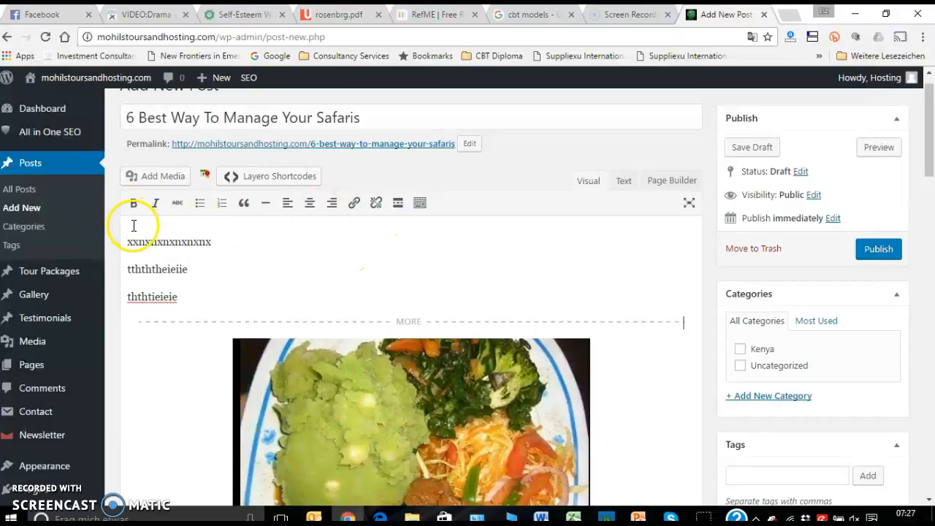
pyautogui.moveTo(421, 202)
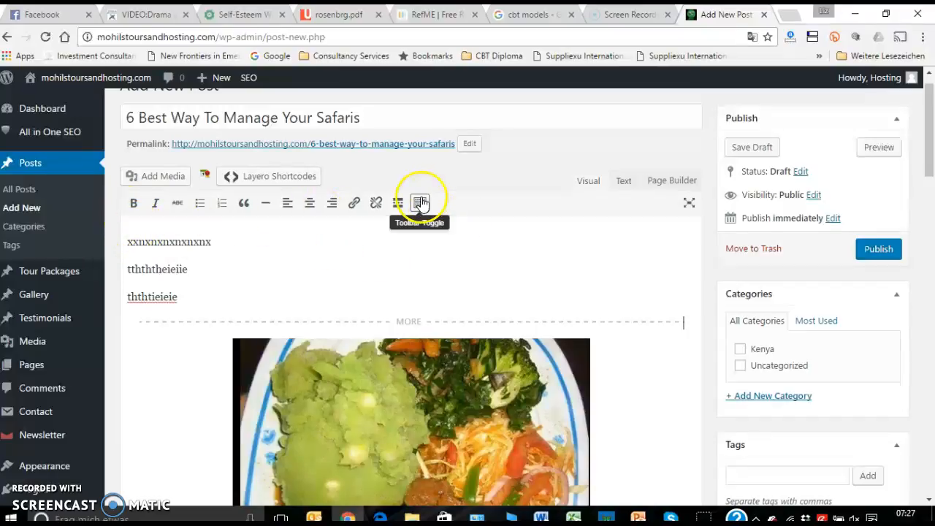
pyautogui.click(421, 202)
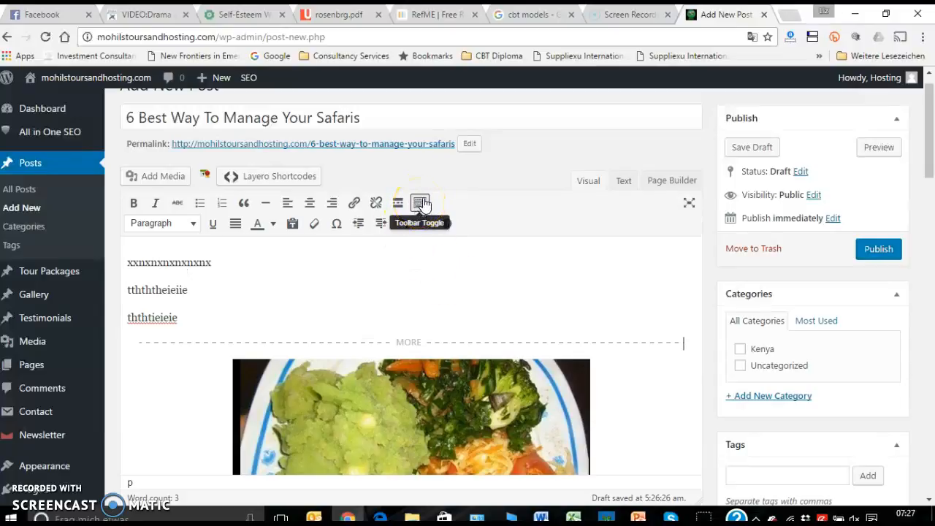
pyautogui.click(420, 202)
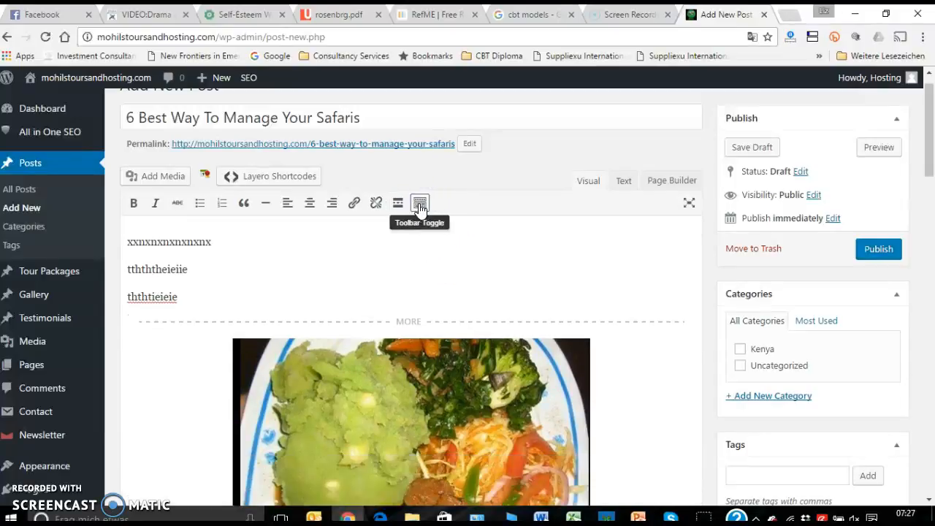
pyautogui.click(419, 202)
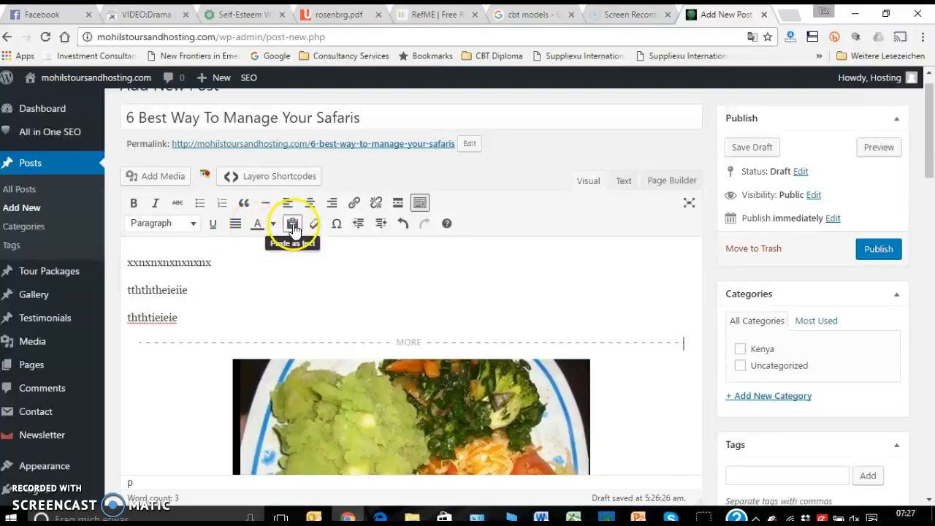
pyautogui.moveTo(314, 223)
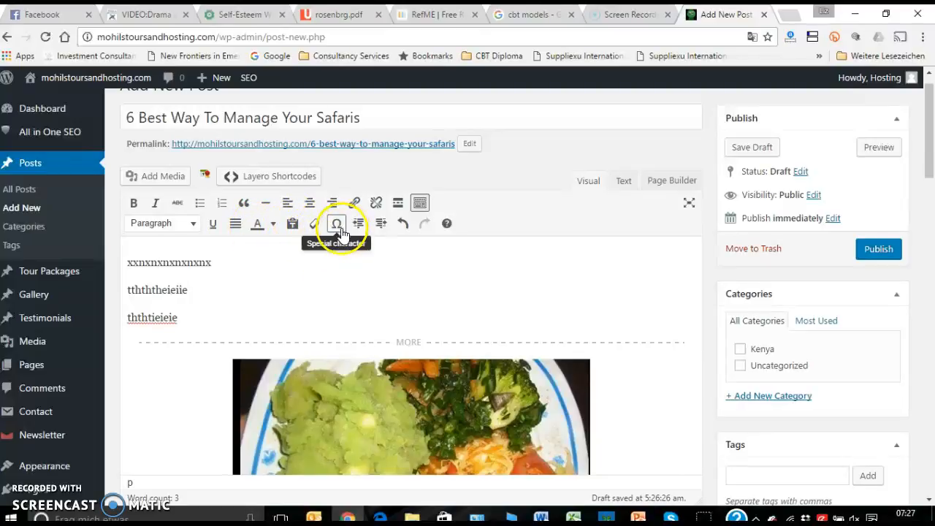
pyautogui.moveTo(485, 240)
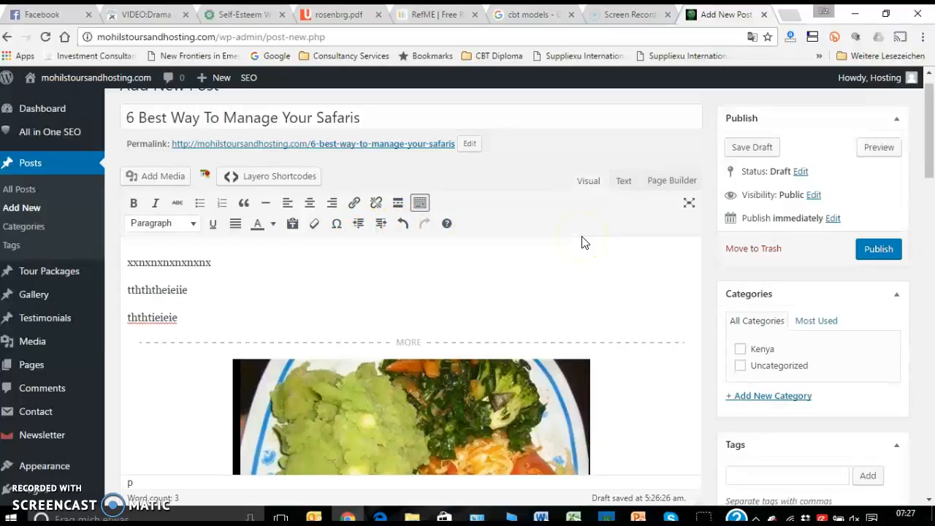
pyautogui.scroll(-3)
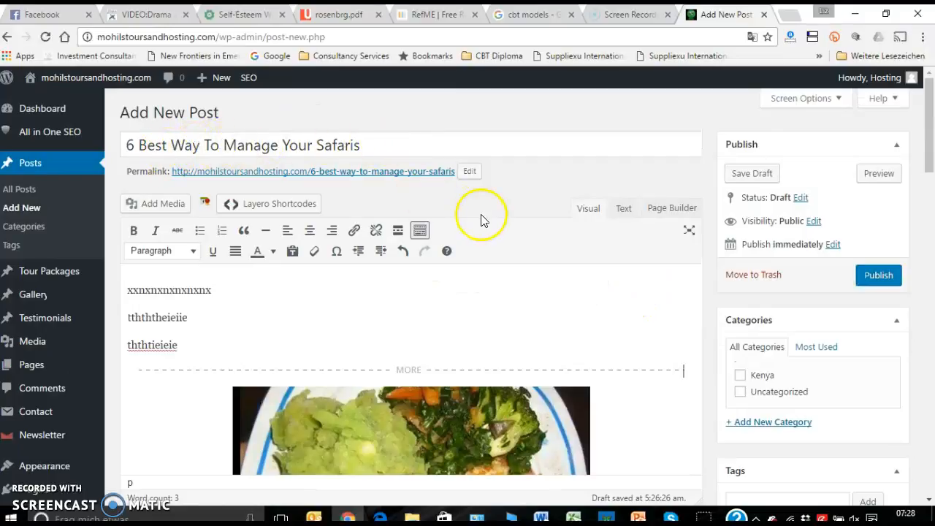
pyautogui.scroll(-3)
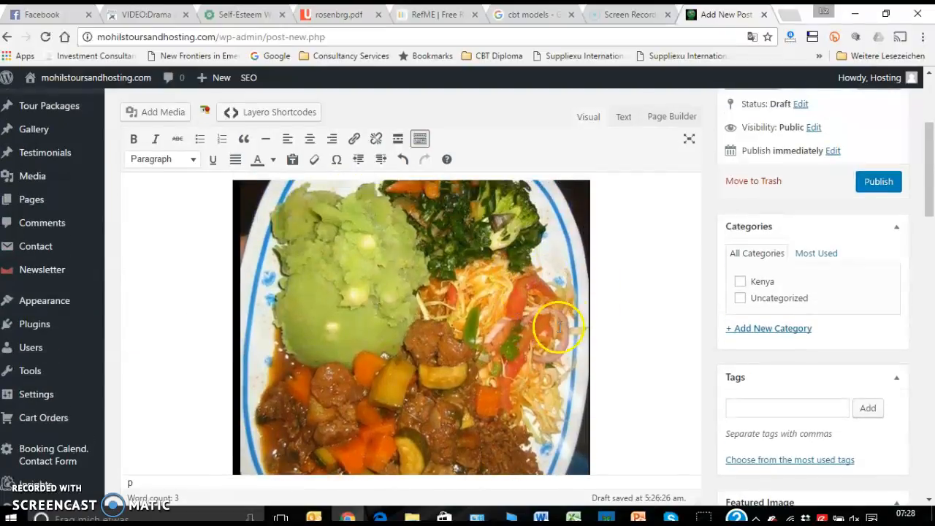
pyautogui.moveTo(666, 391)
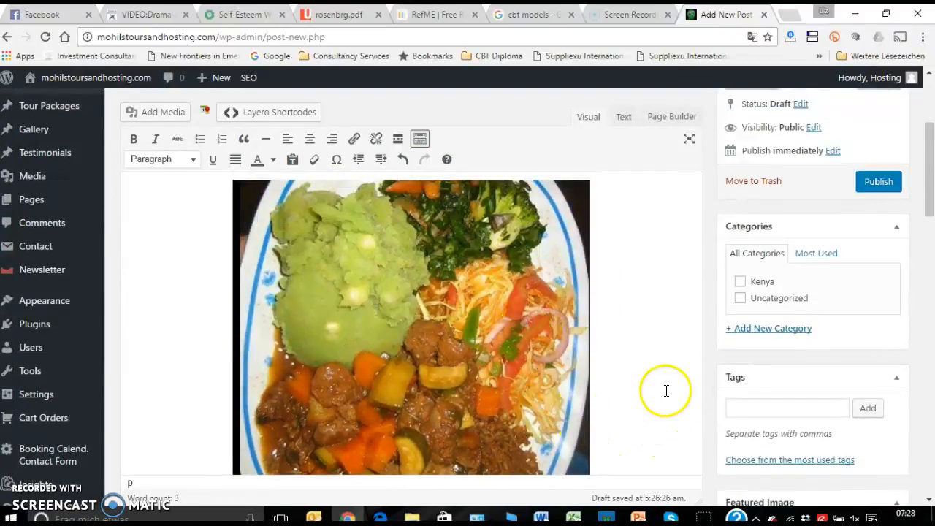
pyautogui.moveTo(708, 368)
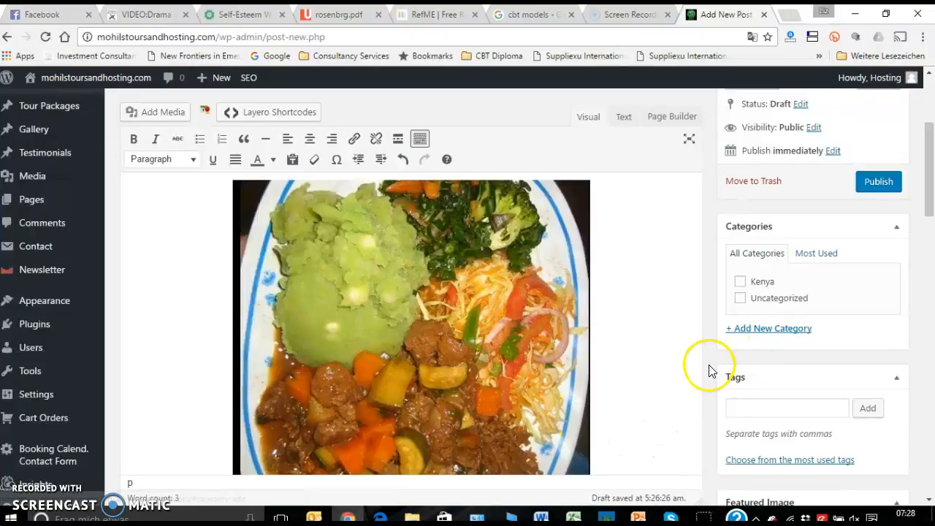
pyautogui.moveTo(617, 353)
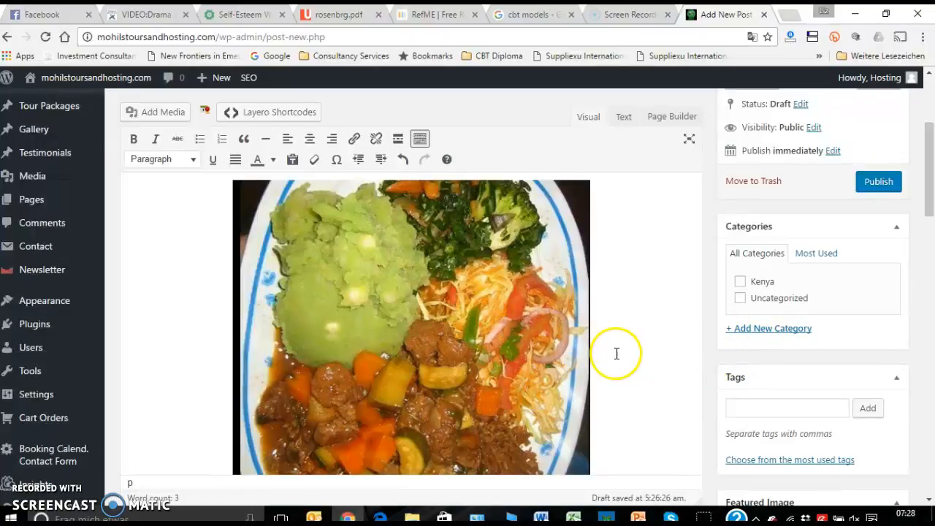
pyautogui.moveTo(692, 311)
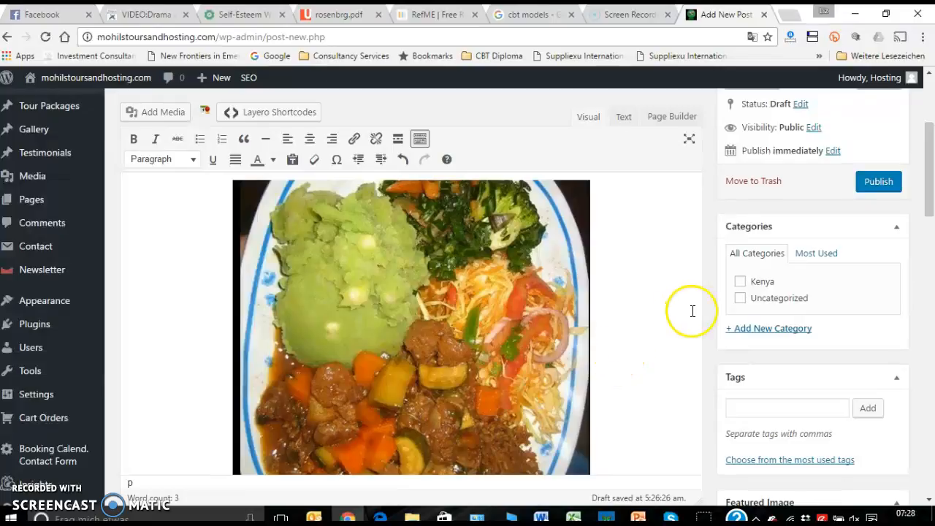
pyautogui.scroll(-3)
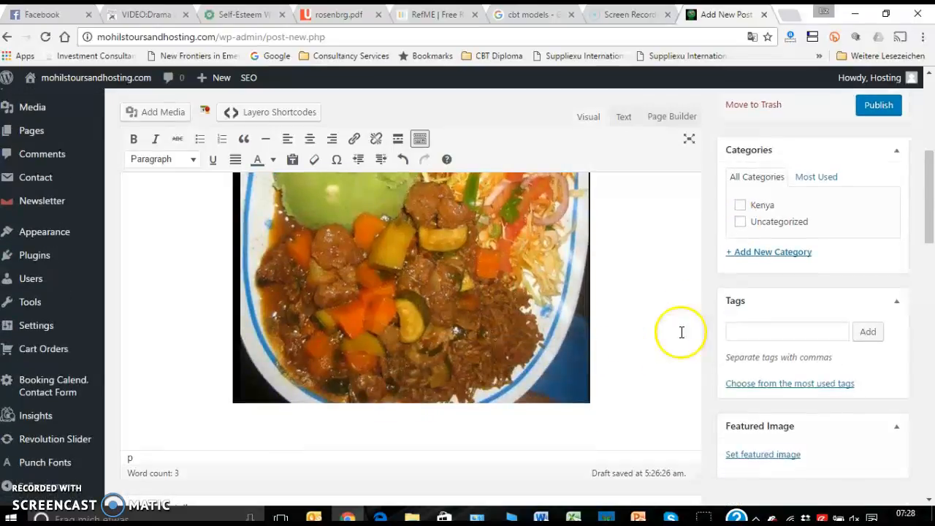
pyautogui.click(786, 330)
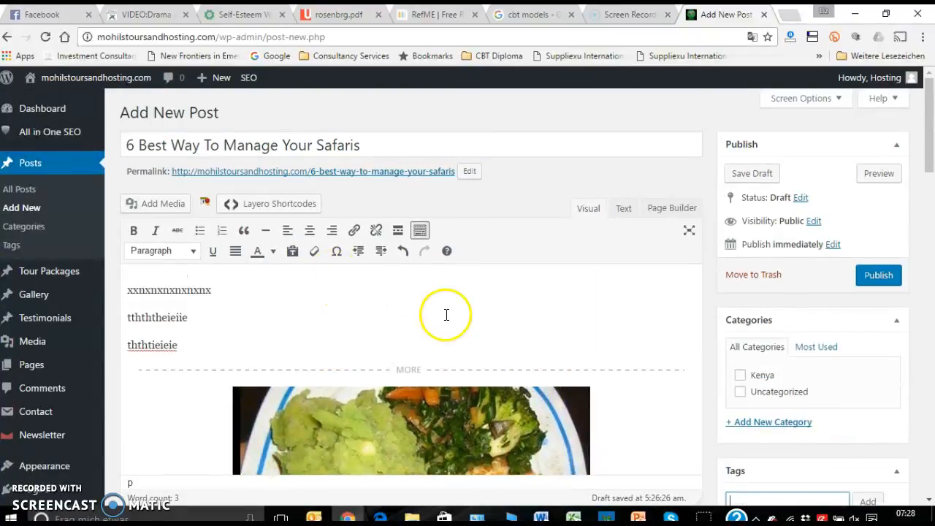
# Enter the tags malaria, medicine, first aid kit in the post's Tags box
pyautogui.scroll(-3)
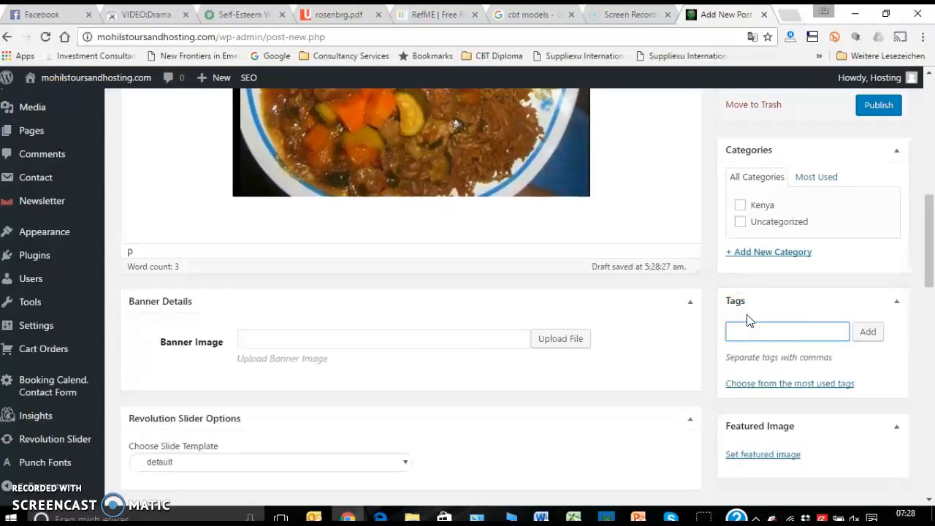
pyautogui.write('malaria')
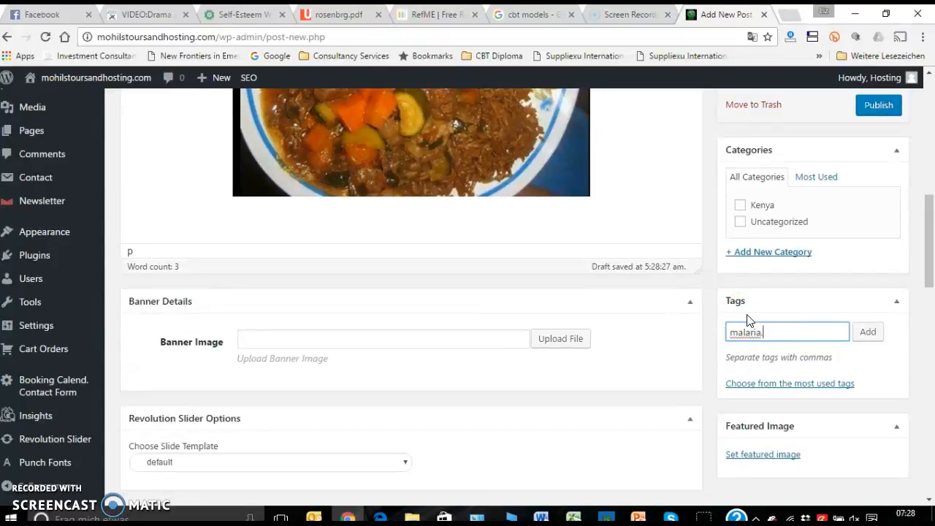
pyautogui.write(', medicine,')
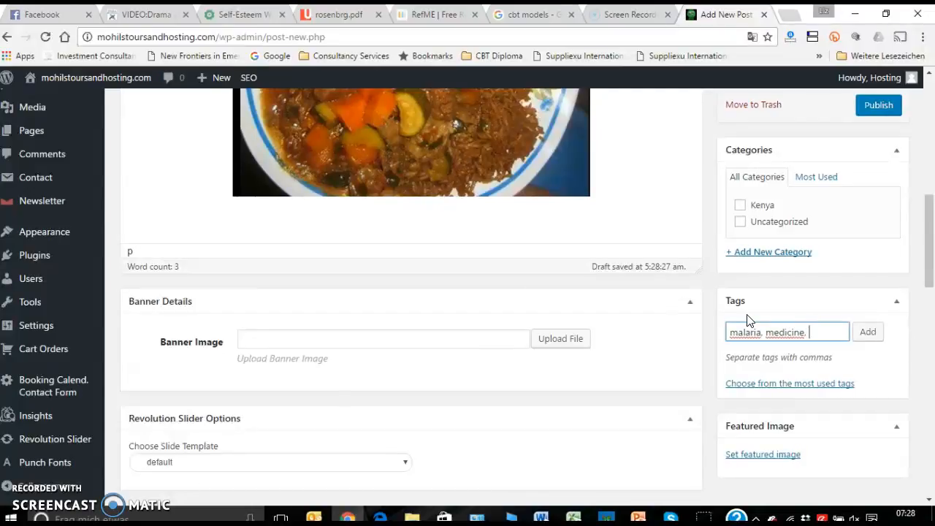
pyautogui.write('first, ai')
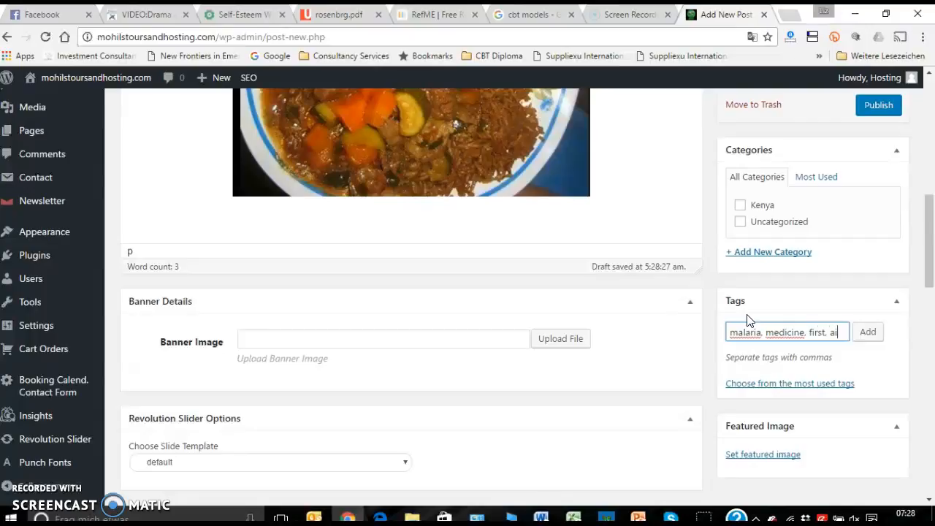
pyautogui.write('aid, kit,')
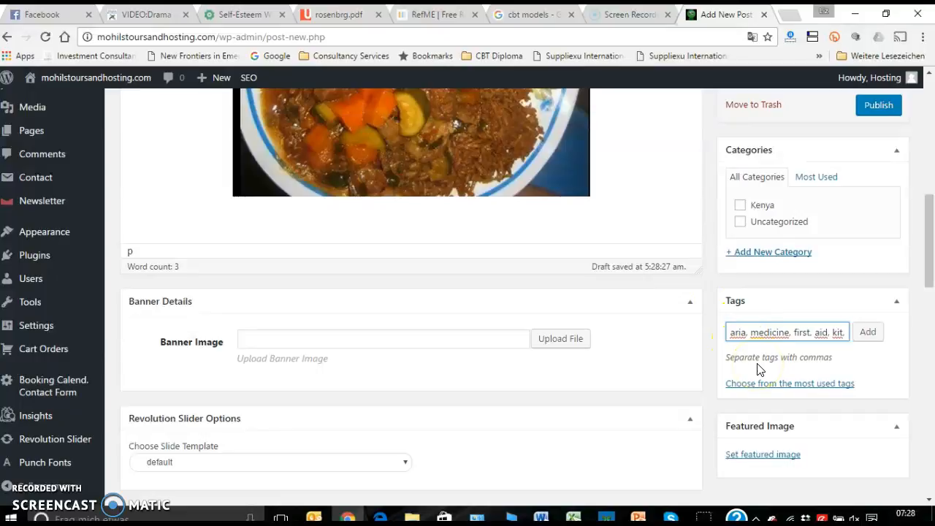
# Show the most used tags and bring the Featured Image box into view
pyautogui.click(789, 383)
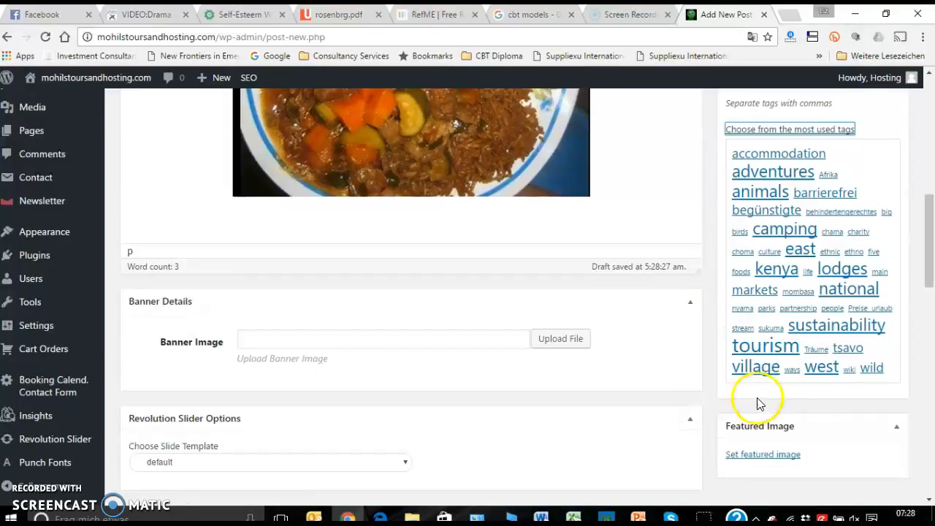
pyautogui.moveTo(757, 365)
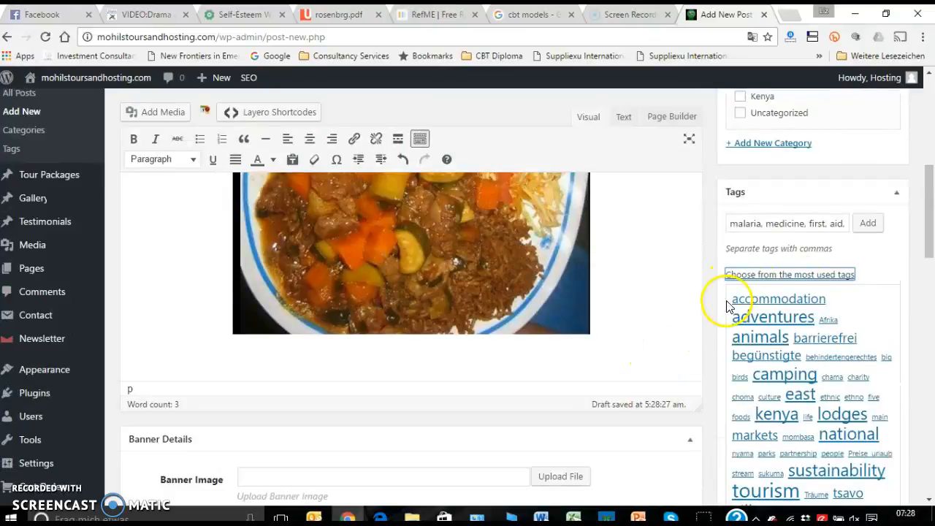
pyautogui.scroll(-3)
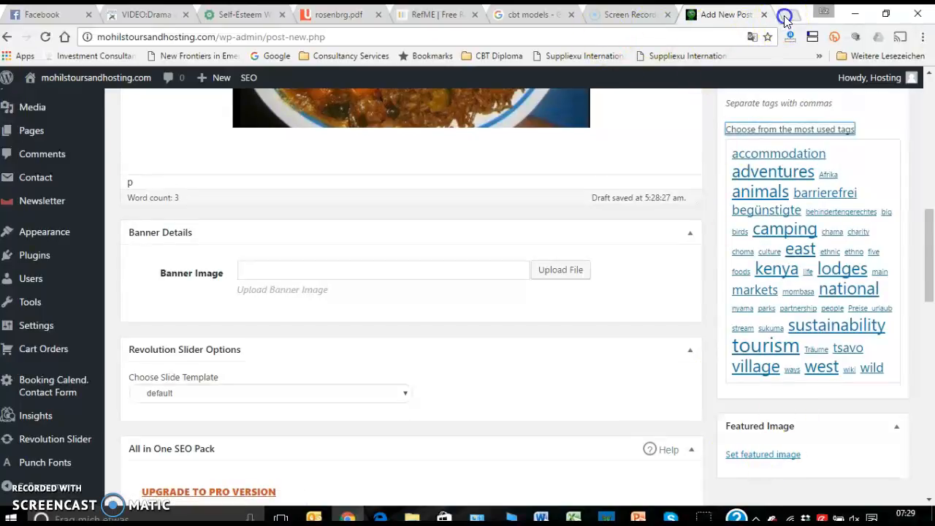
# Check the live Mohils Tours site in a new tab and go to its Disability Tours page
pyautogui.click(786, 15)
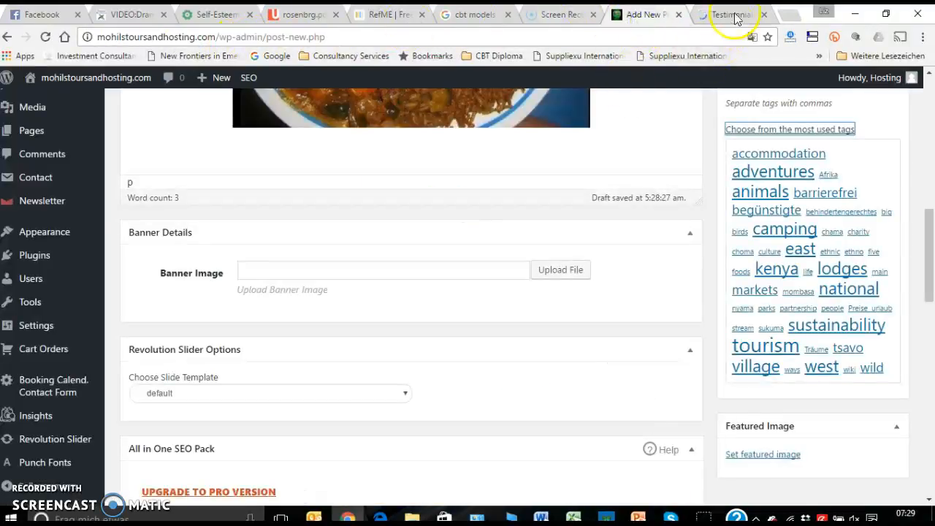
pyautogui.click(727, 15)
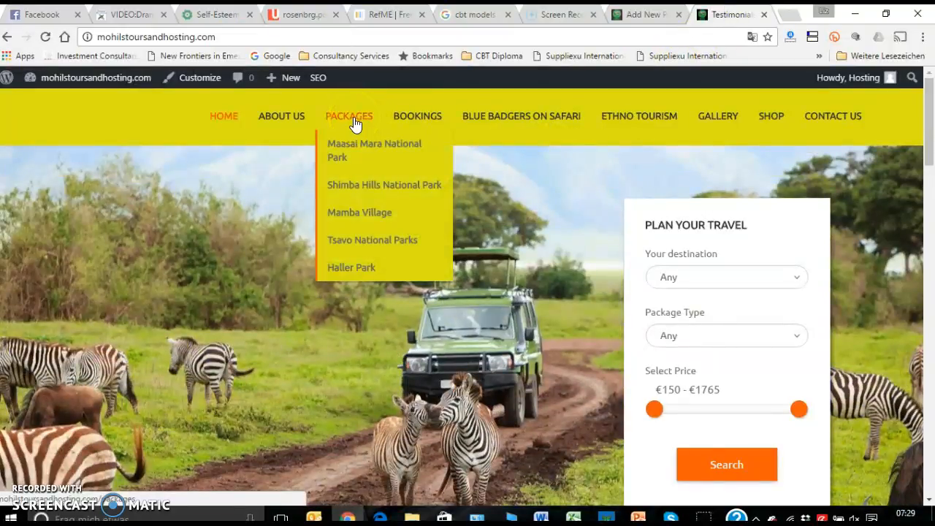
pyautogui.scroll(-3)
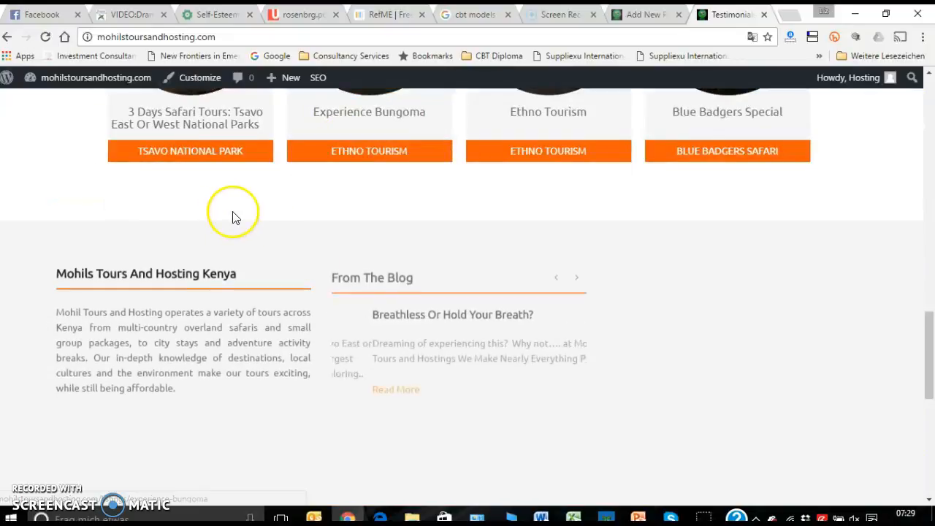
pyautogui.scroll(-3)
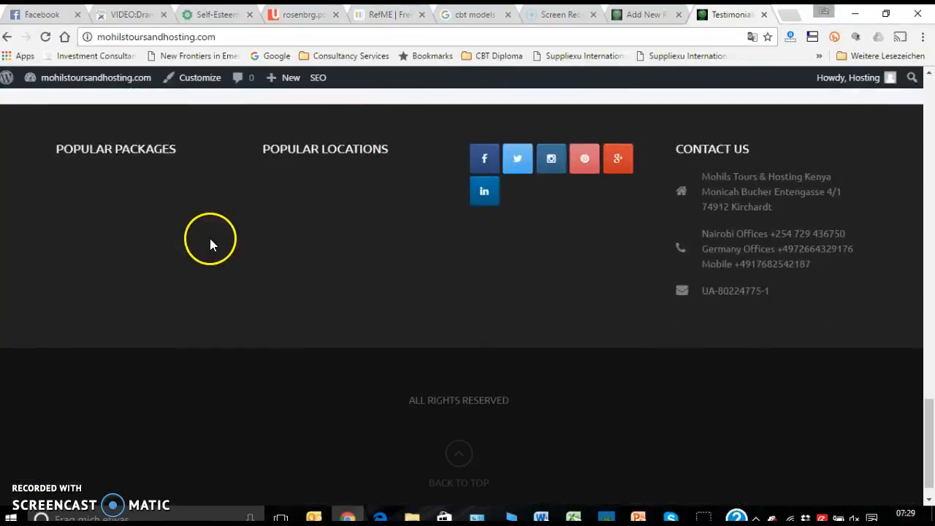
pyautogui.scroll(3)
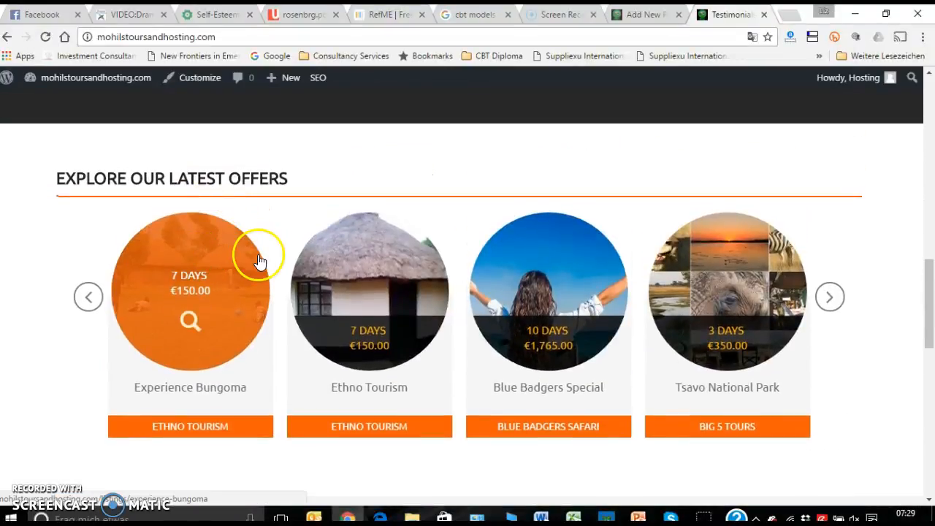
pyautogui.scroll(3)
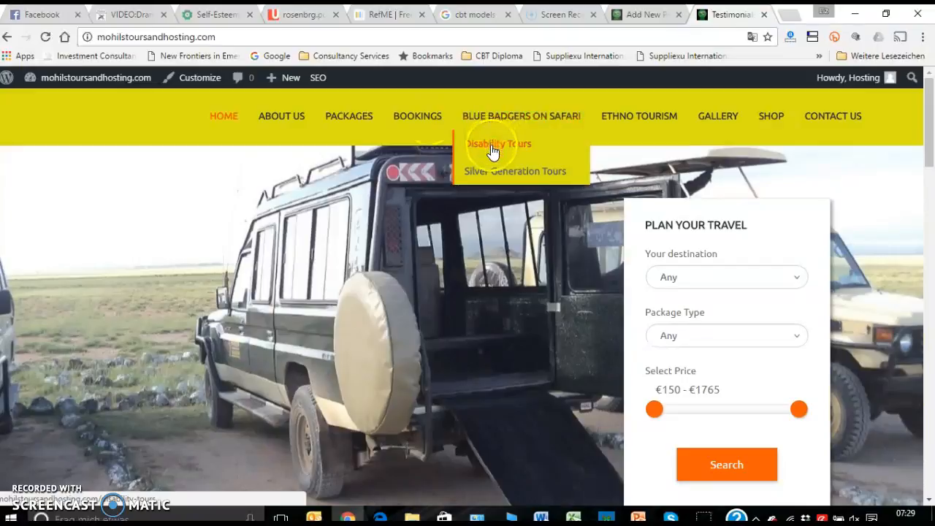
pyautogui.click(498, 144)
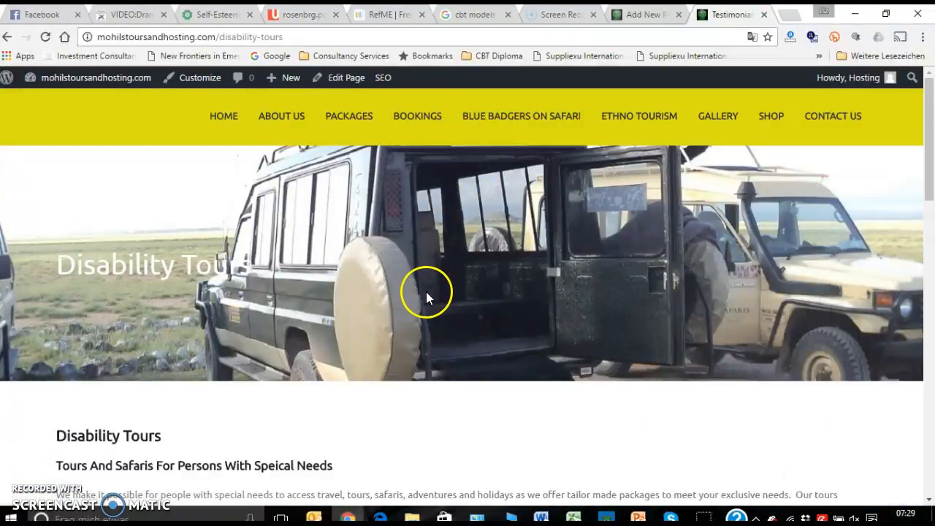
pyautogui.moveTo(611, 357)
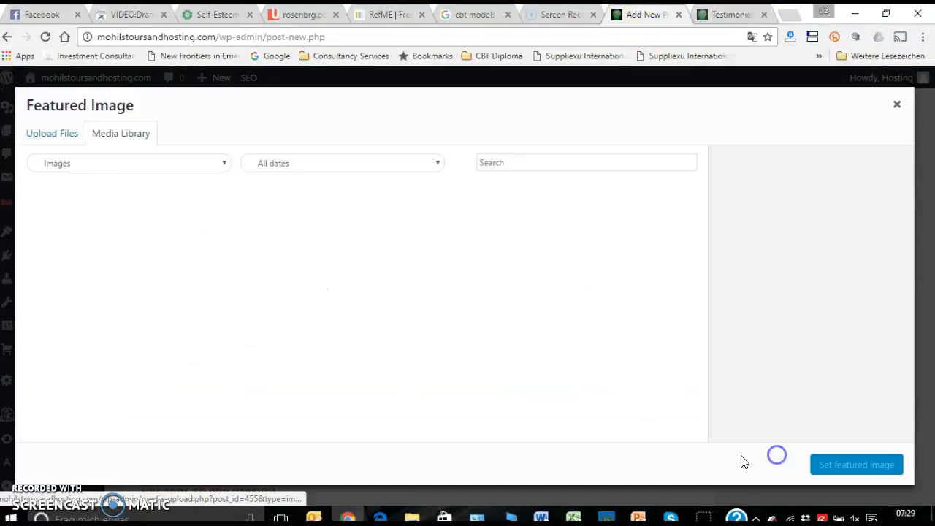
# Set the thatched lodge at dusk photo as the post's featured image
pyautogui.click(450, 228)
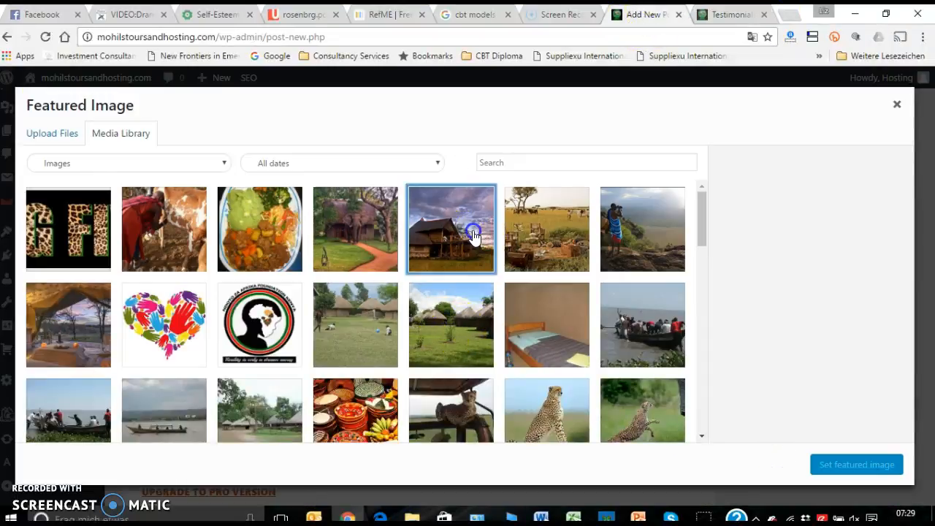
pyautogui.click(857, 464)
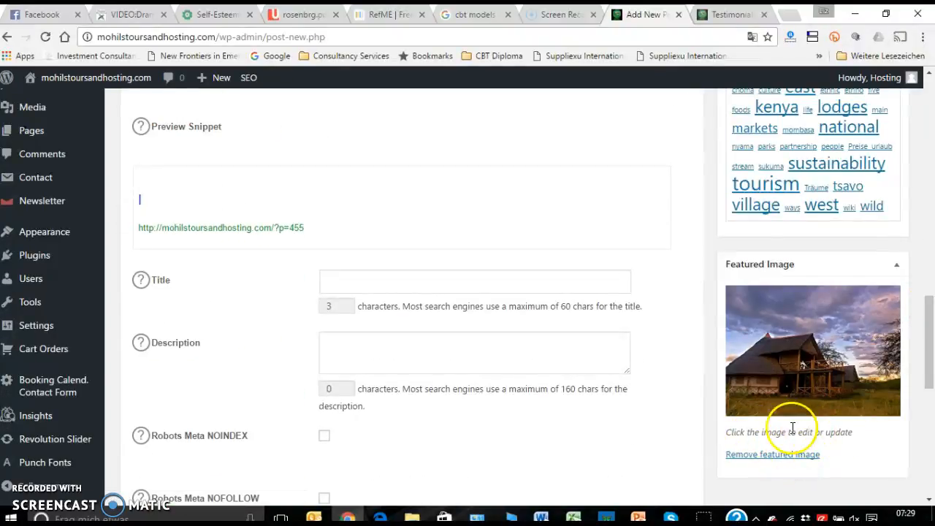
pyautogui.moveTo(581, 283)
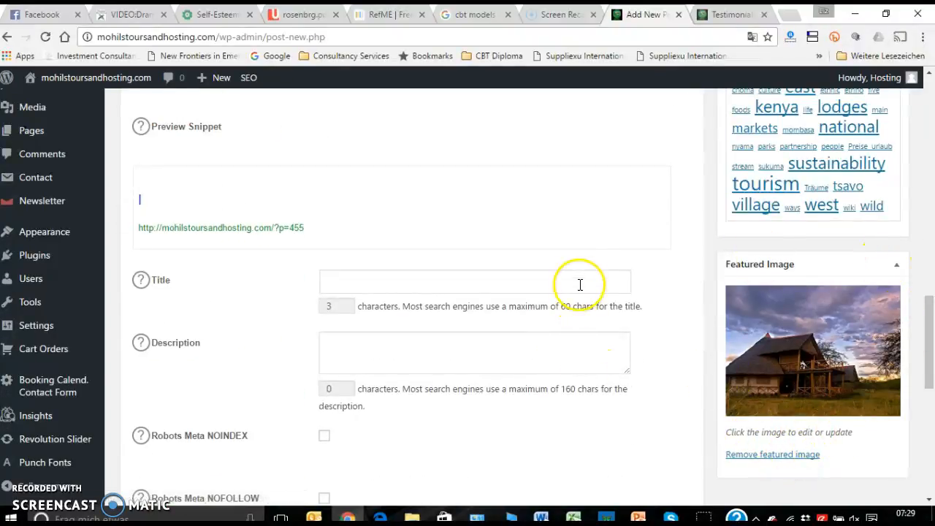
# Return to the post title field and copy '6 Best Way To Manage Your Safaris' for the SEO title
pyautogui.scroll(-3)
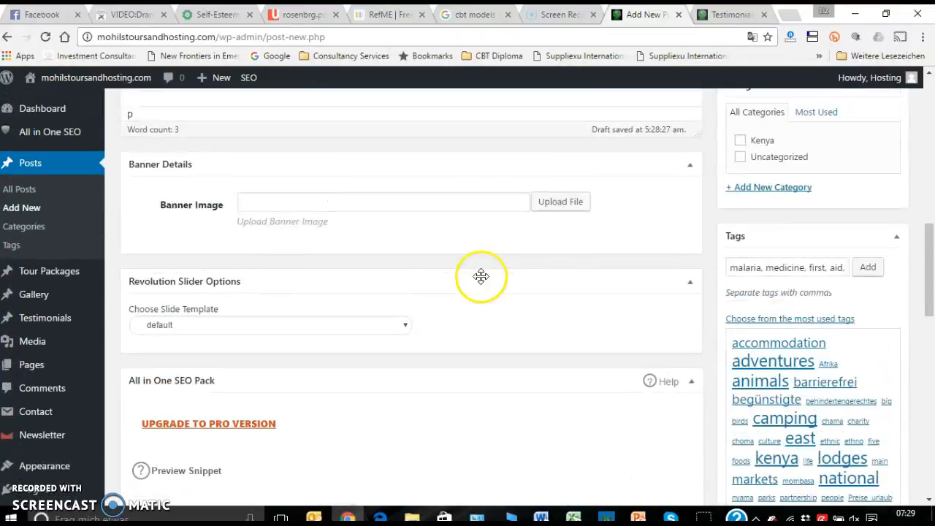
pyautogui.scroll(-3)
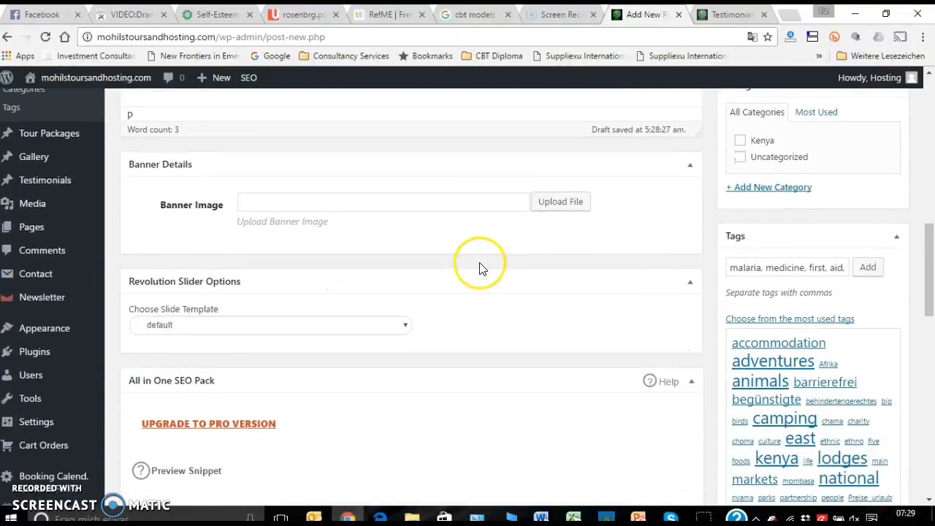
pyautogui.scroll(-3)
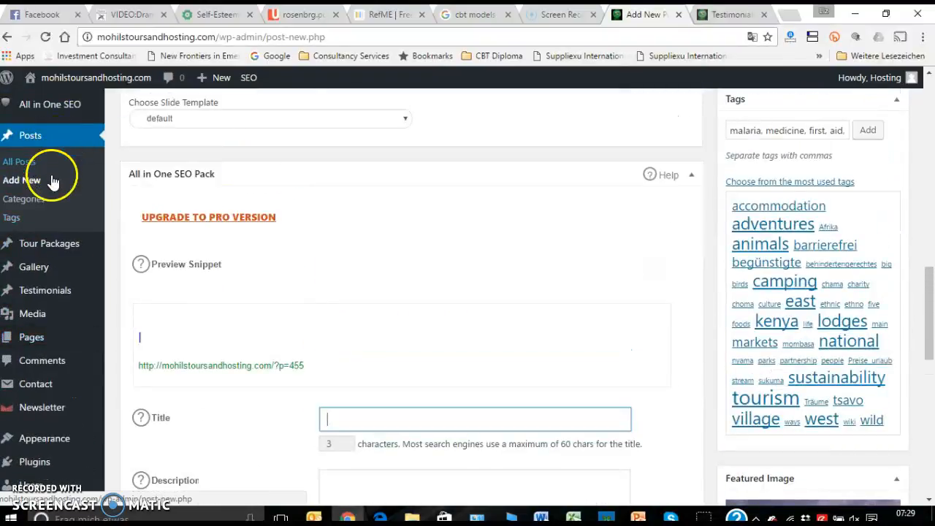
pyautogui.click(50, 132)
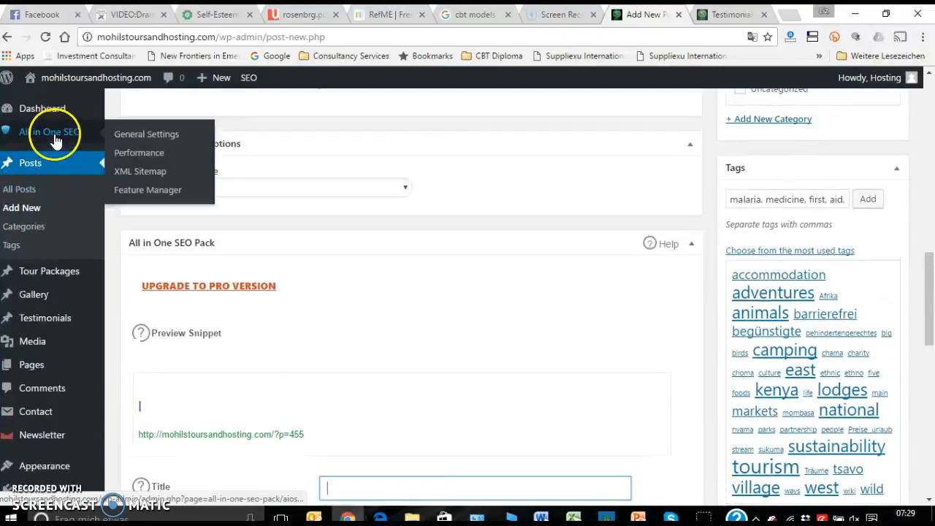
pyautogui.scroll(-3)
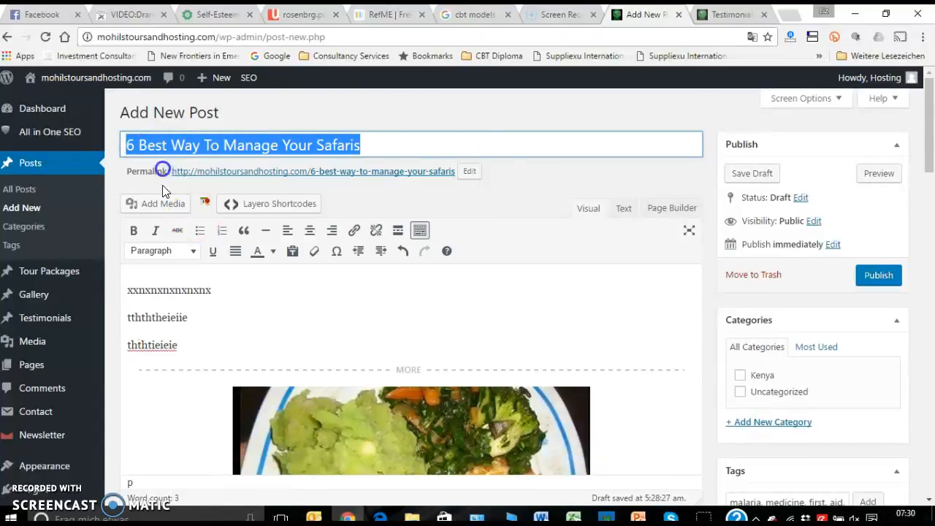
# Paste '6 Best Way To Manage Your Safaris' into the All in One SEO title field
pyautogui.scroll(-3)
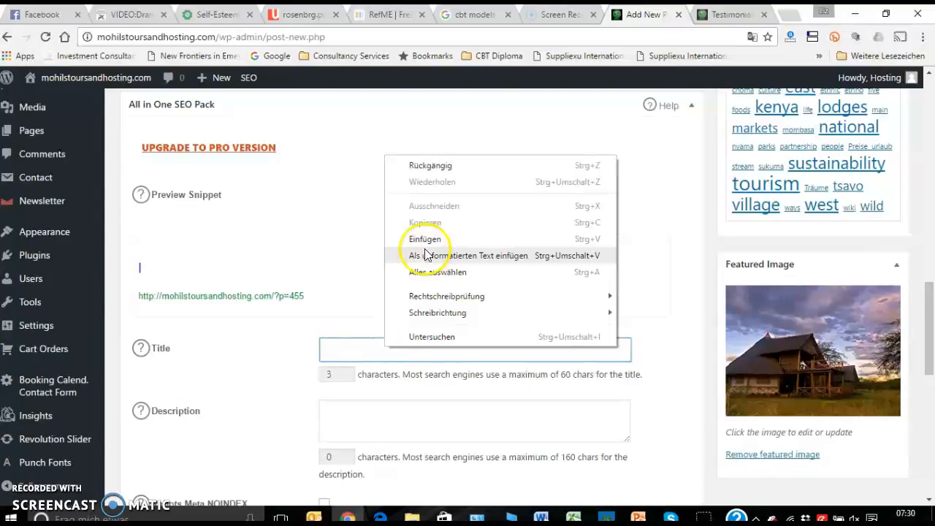
pyautogui.click(425, 240)
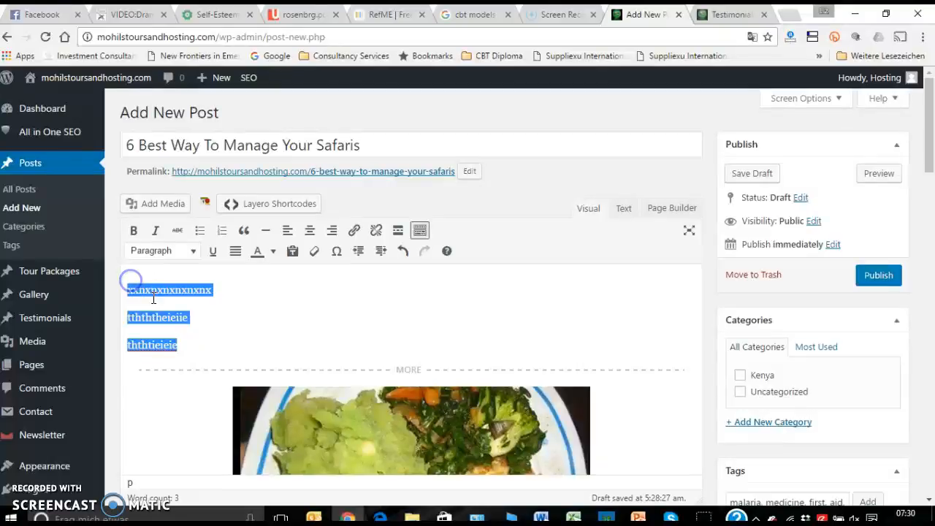
# Copy the post's three opening lines for use as the SEO description
pyautogui.rightClick(168, 290)
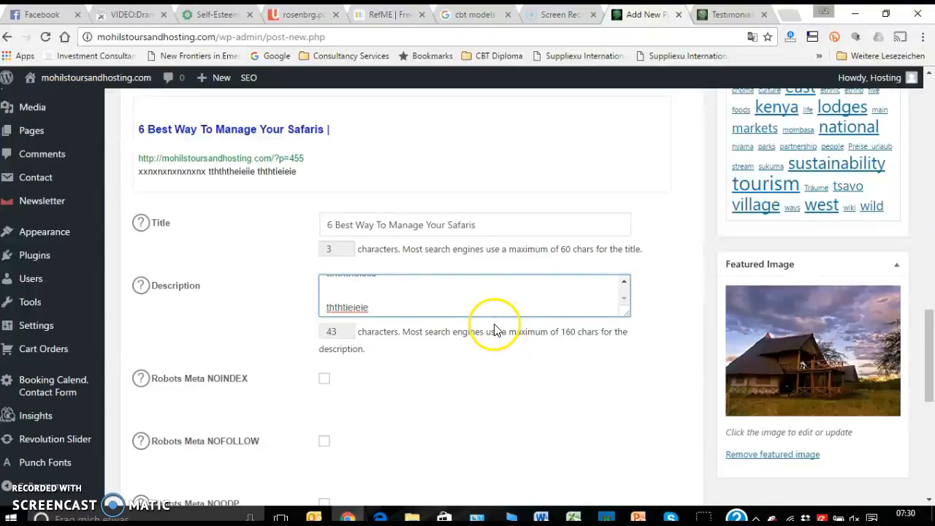
pyautogui.scroll(-3)
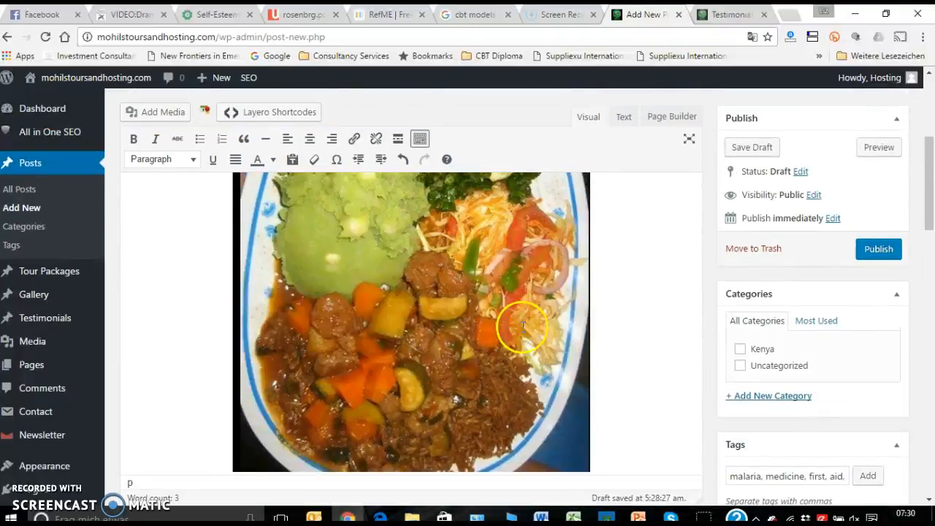
pyautogui.moveTo(363, 380)
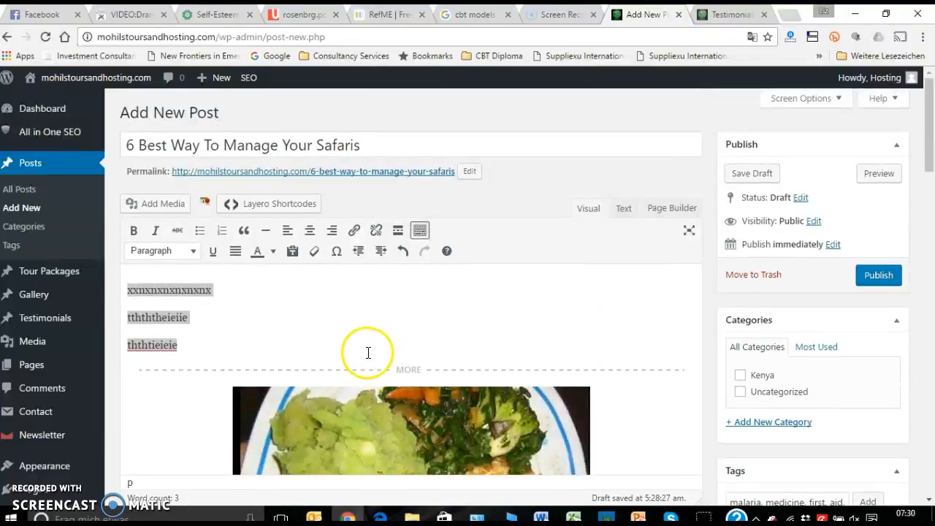
pyautogui.moveTo(129, 289); pyautogui.dragTo(177, 345)
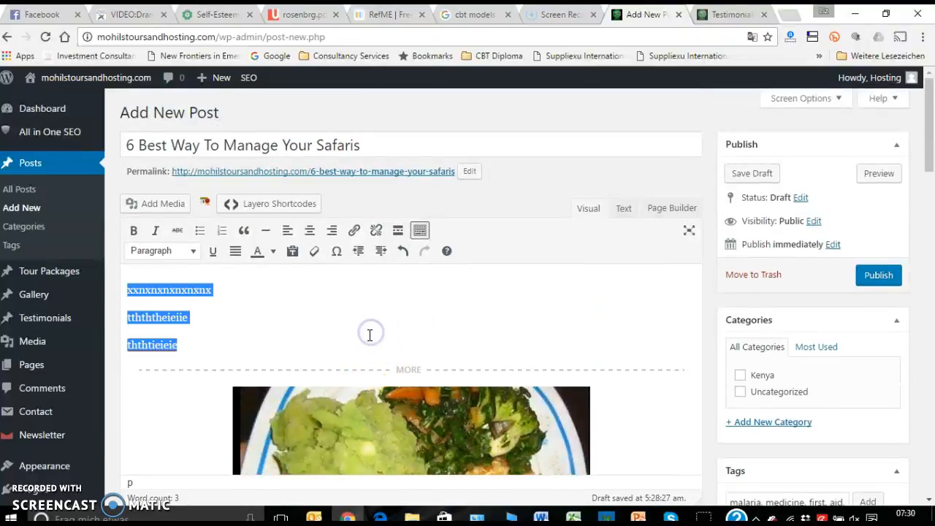
pyautogui.moveTo(378, 329)
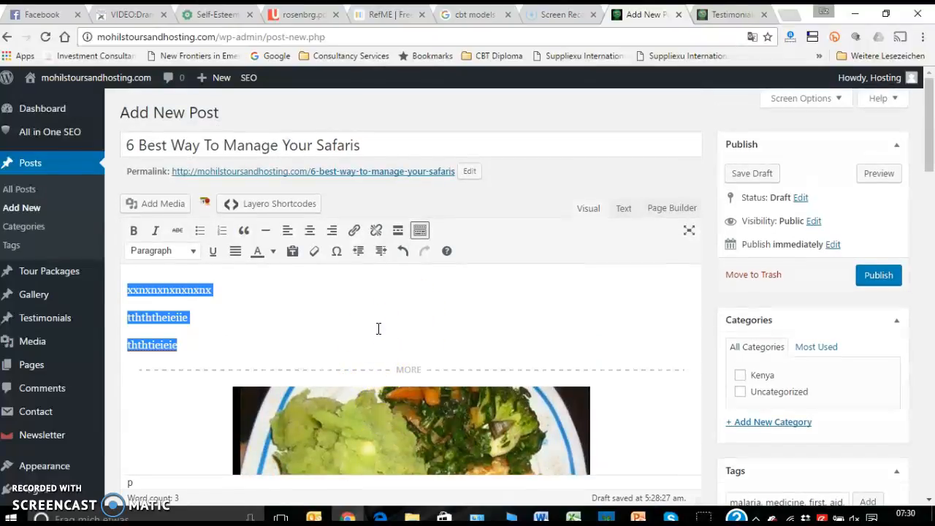